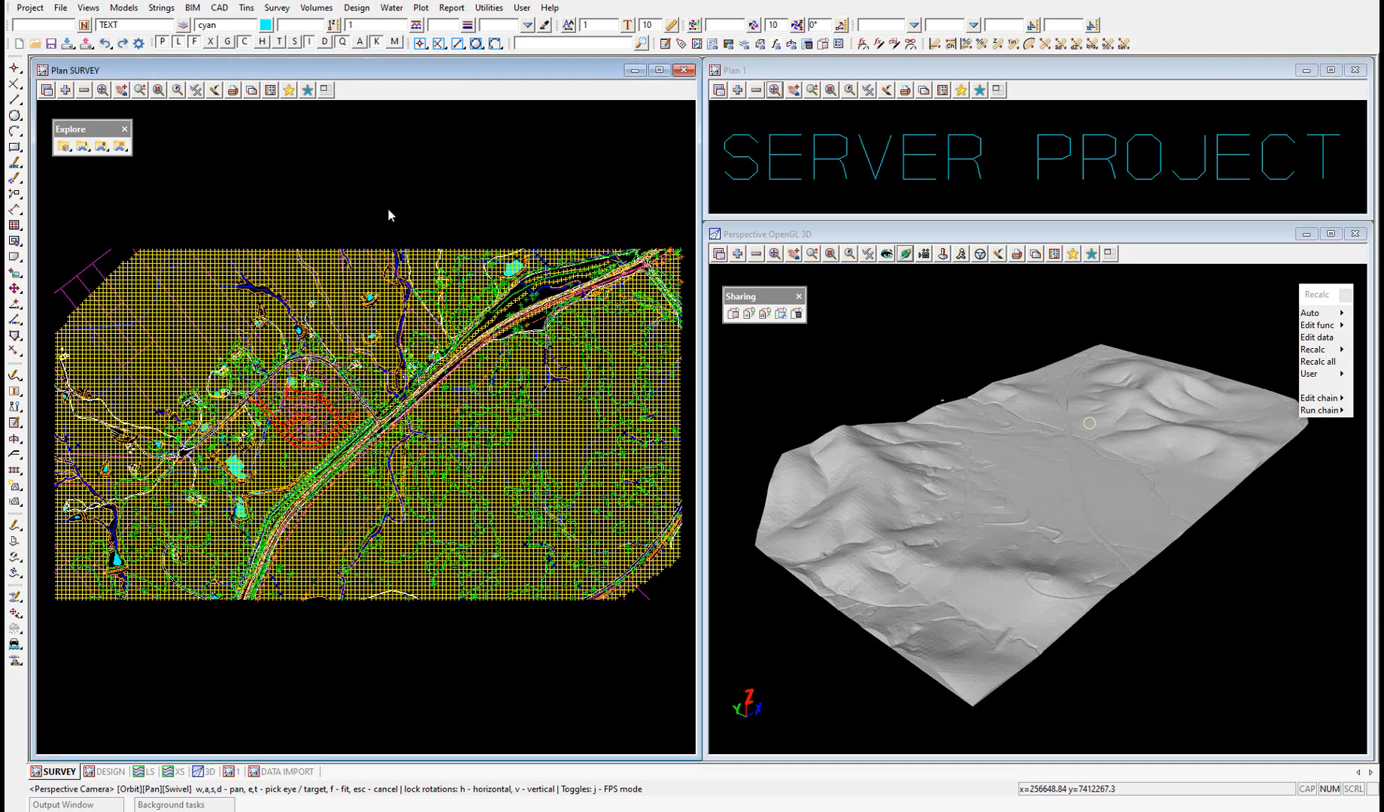
pyautogui.moveTo(135, 212)
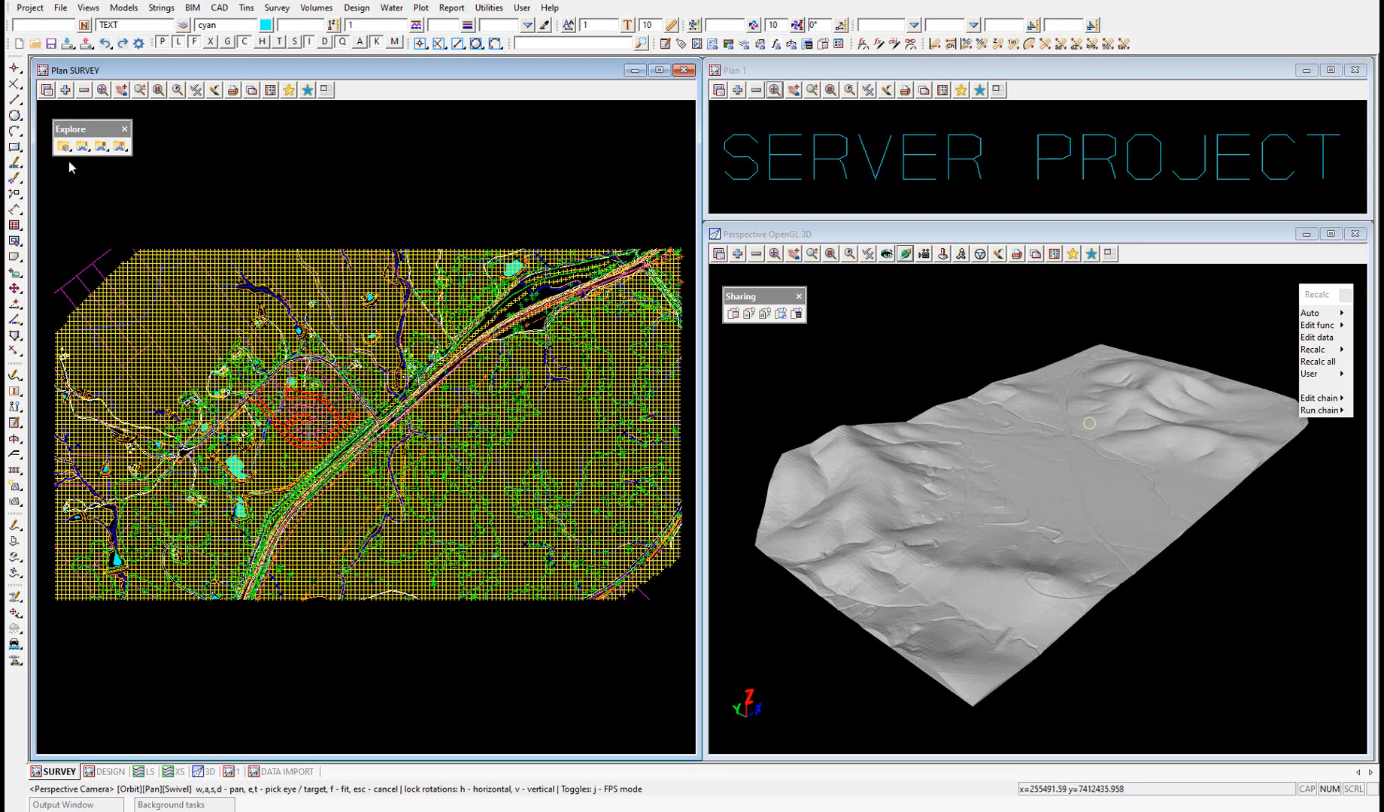
pyautogui.moveTo(63, 146)
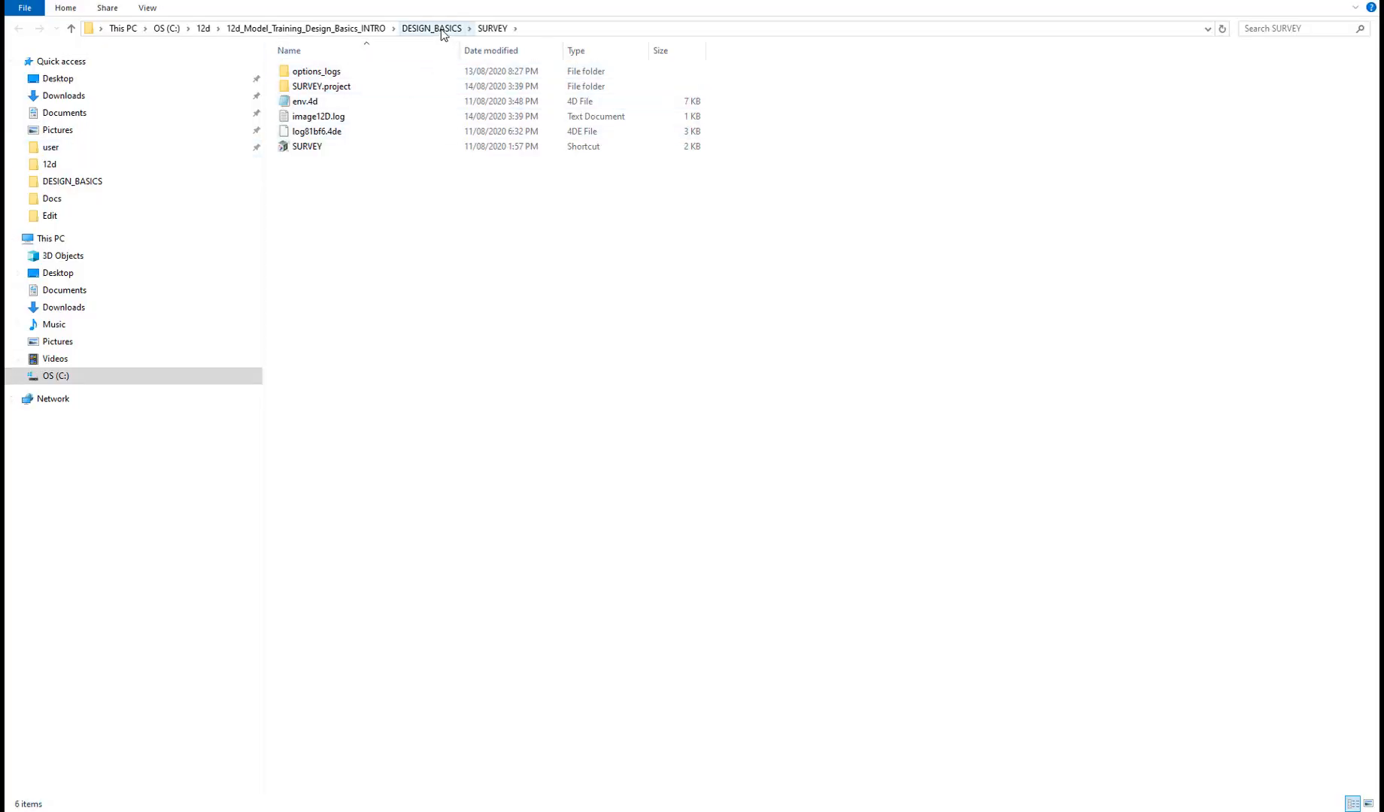
# - Create a new folder named 3SHARE DATA under DESIGN_BASICS in File Explorer
pyautogui.click(431, 29)
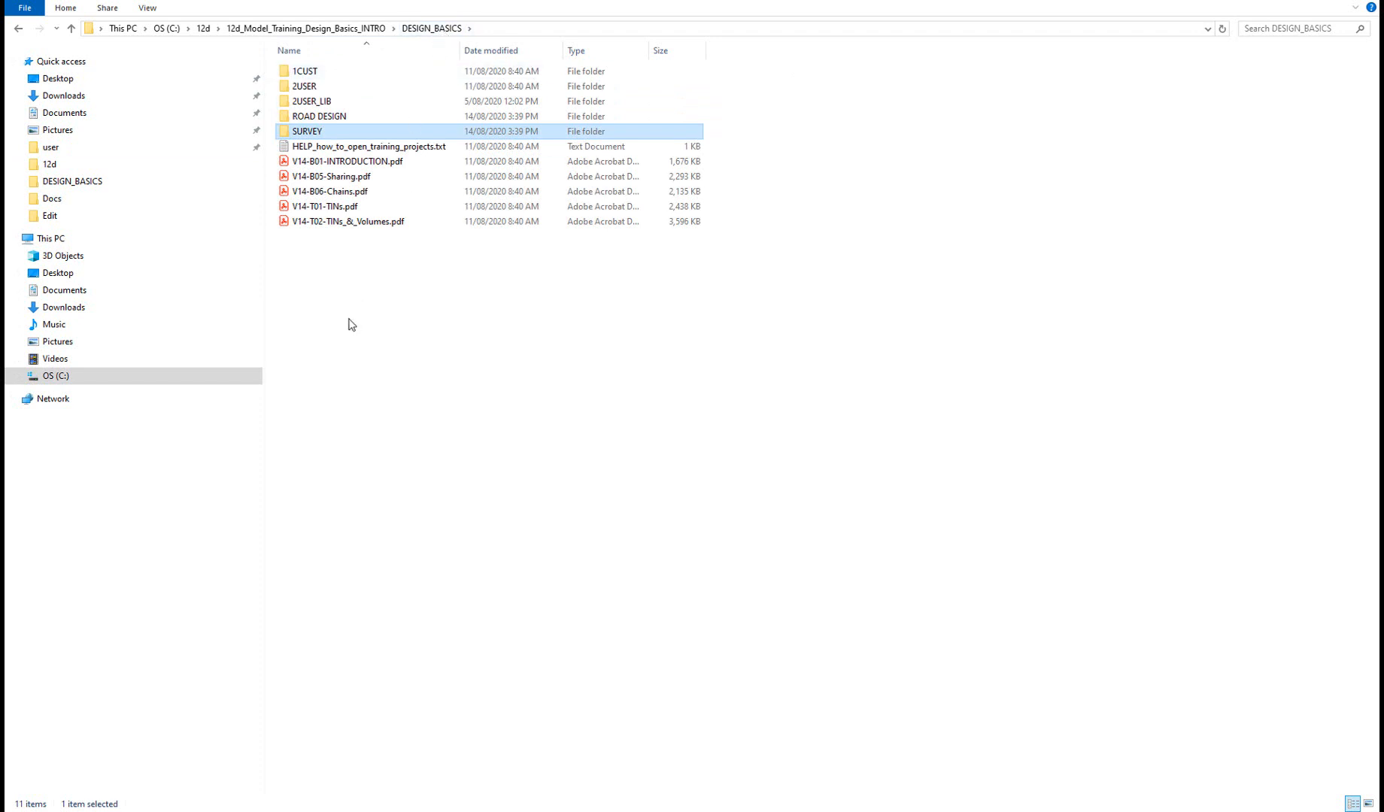
pyautogui.rightClick(349, 323)
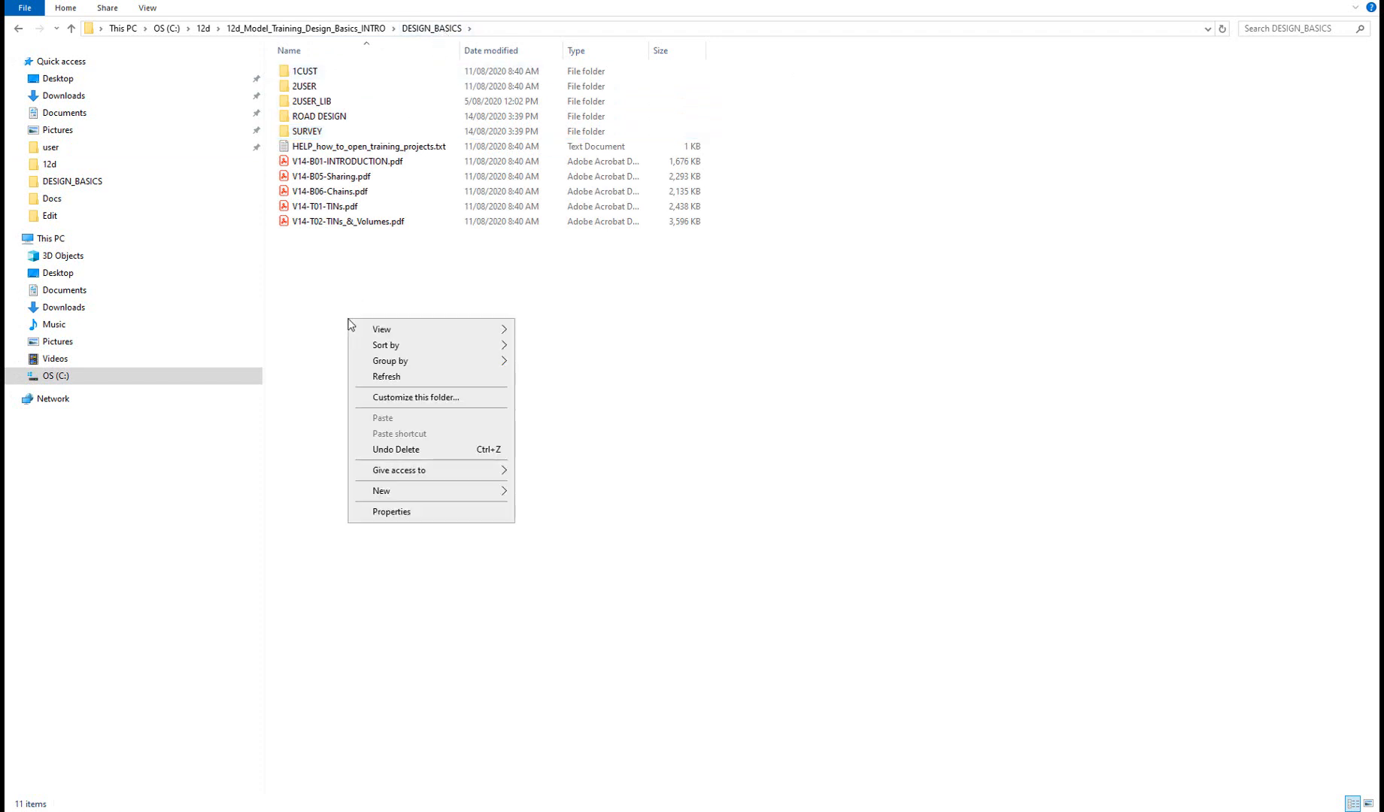
pyautogui.click(381, 490)
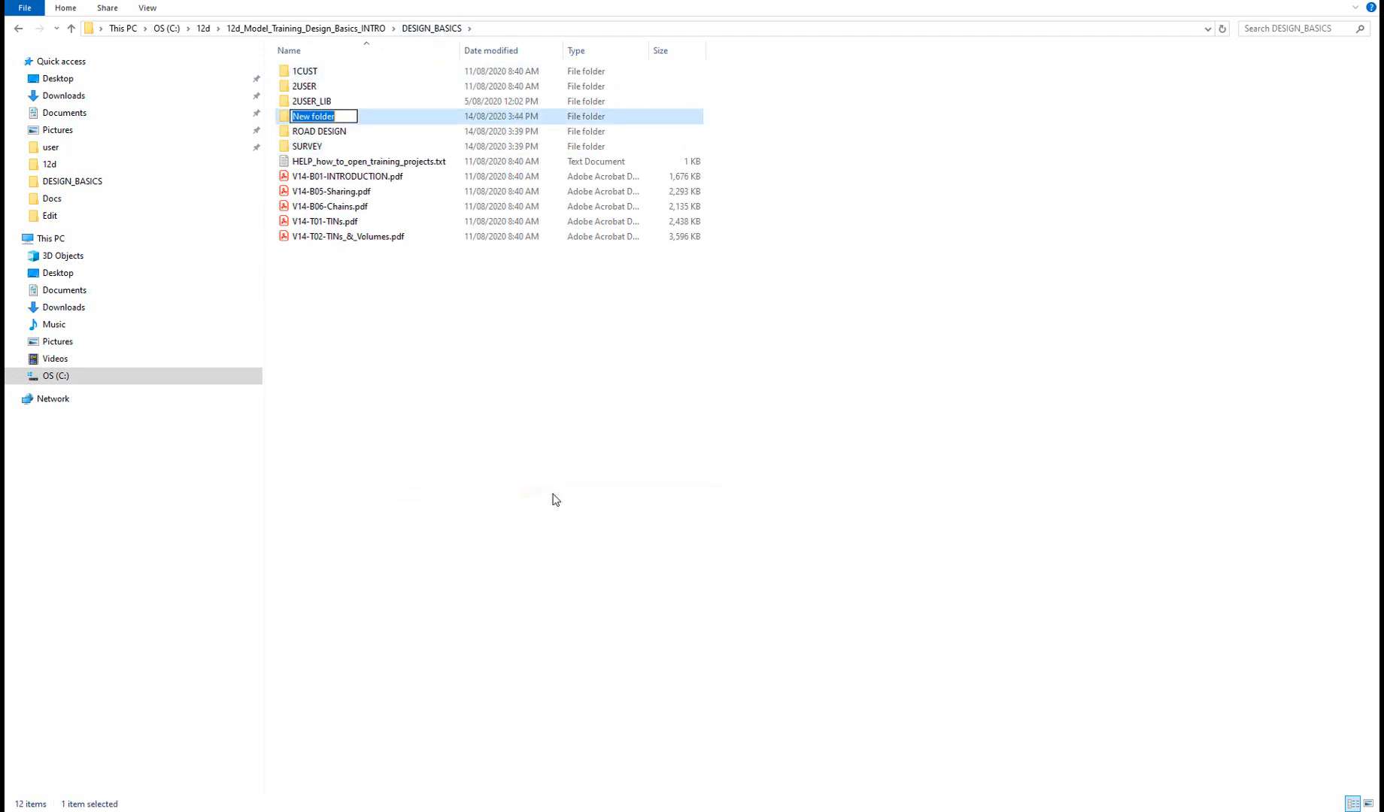
pyautogui.write('3SH')
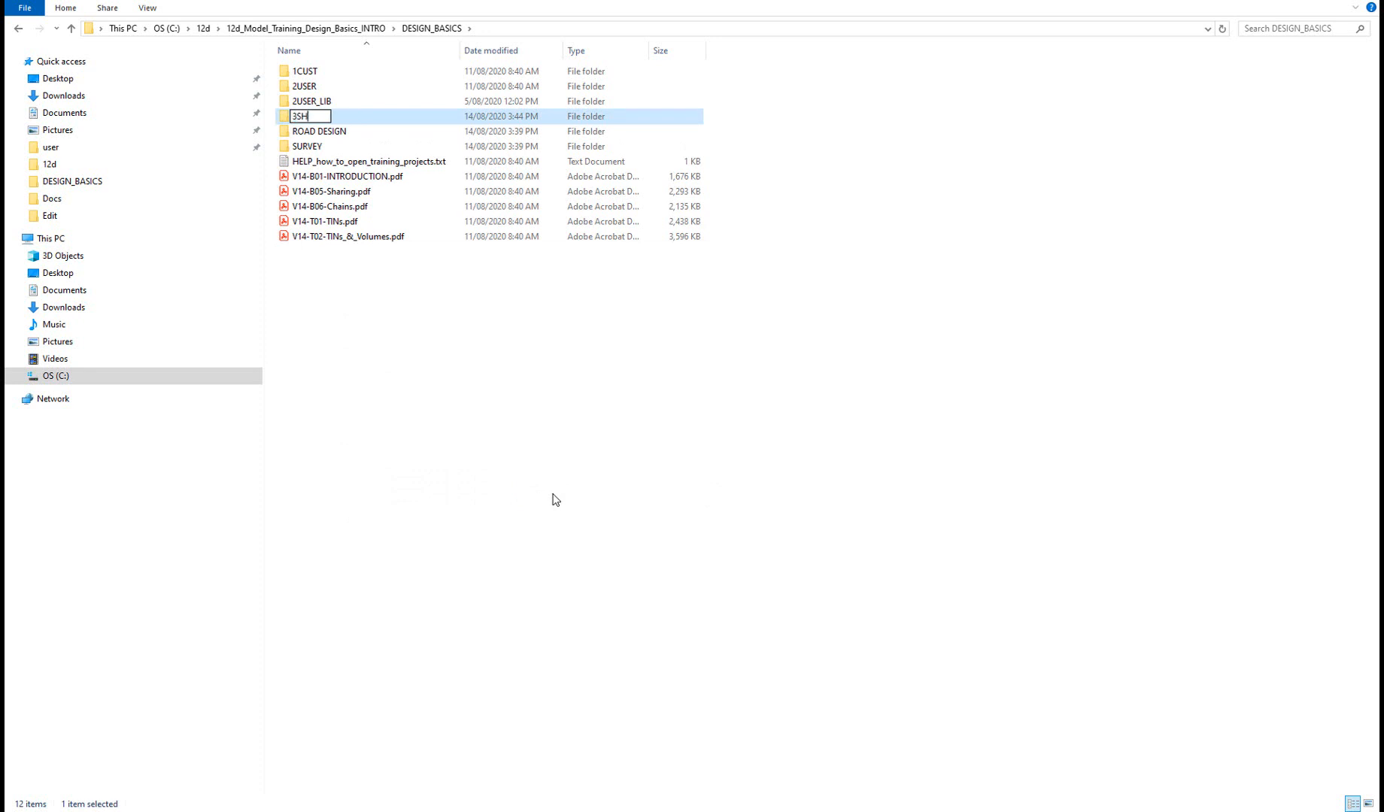
pyautogui.write('ARE DATA')
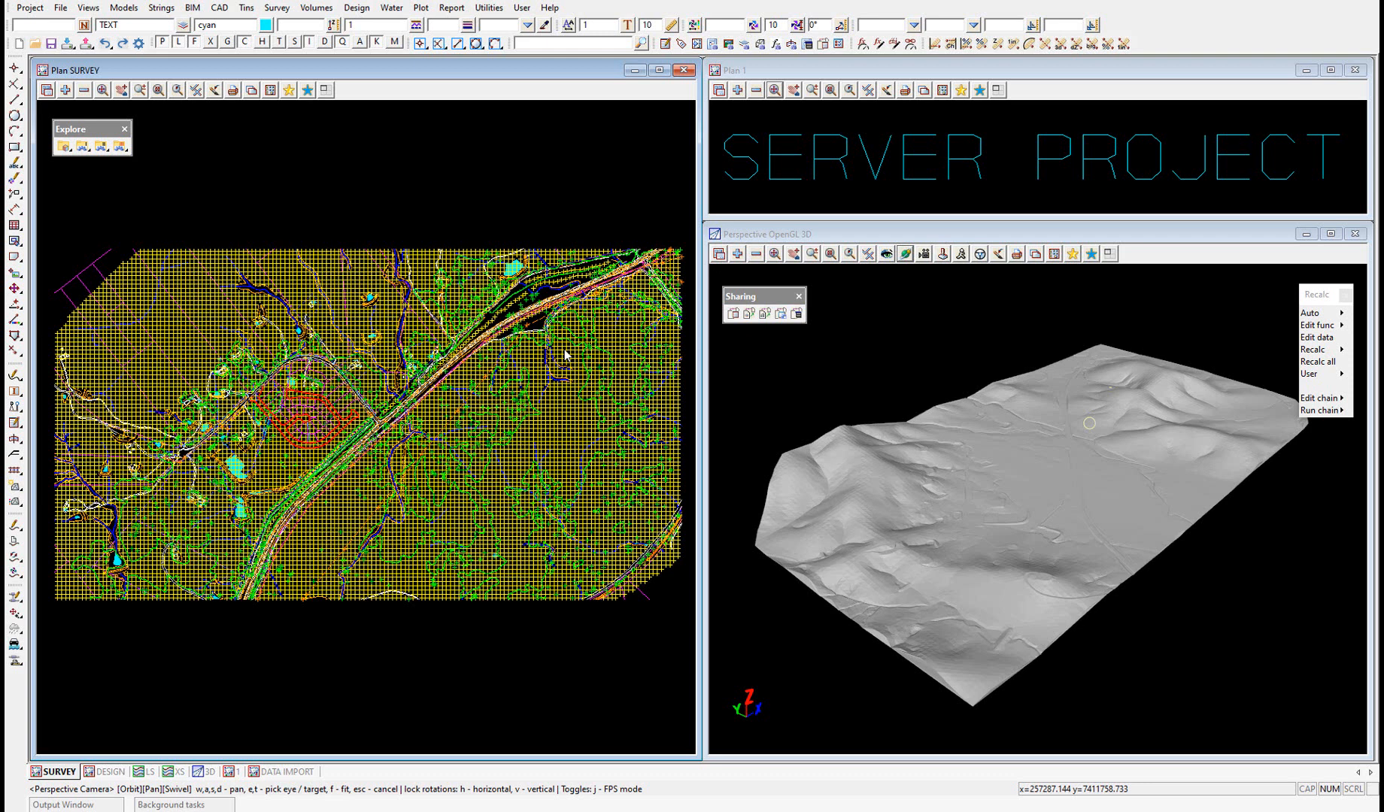
pyautogui.moveTo(535, 320)
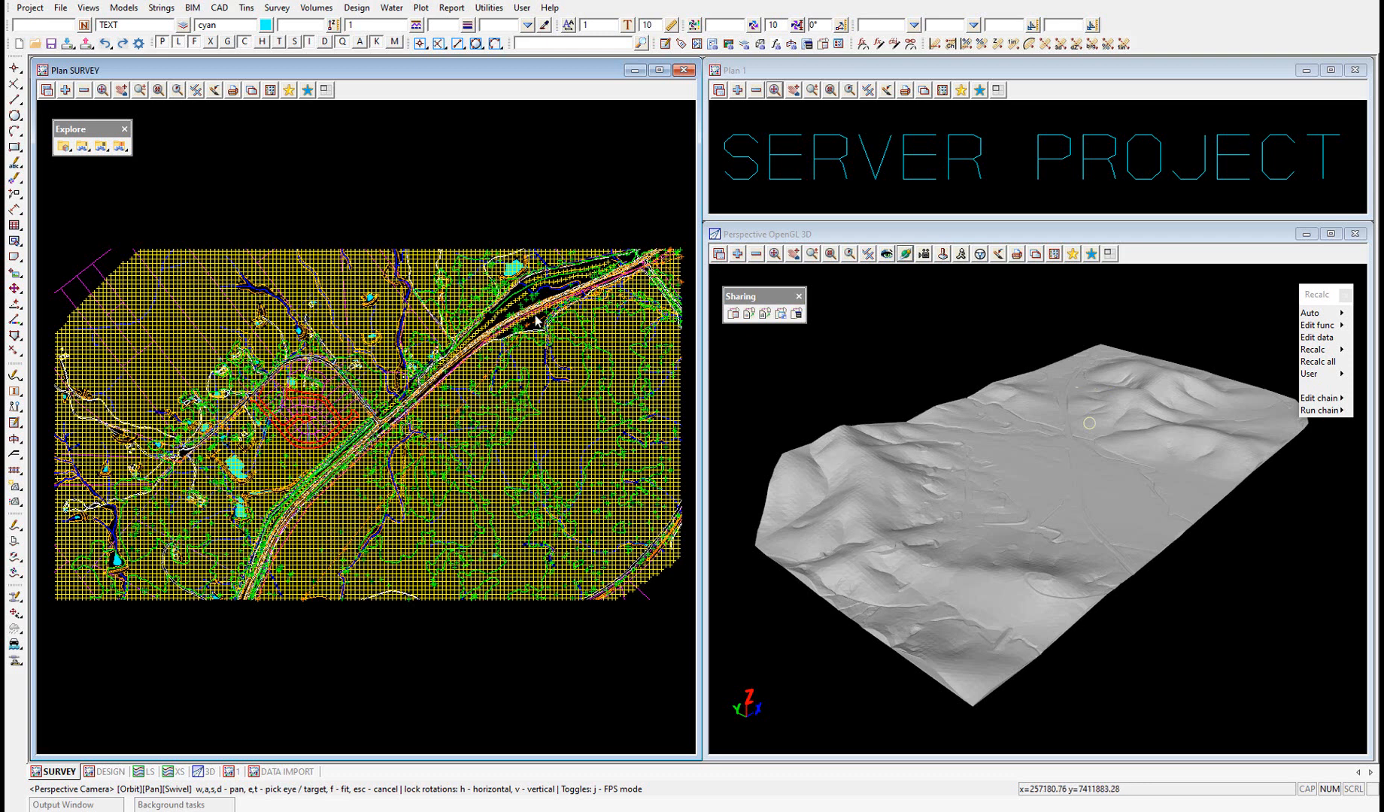
# - Start Export share index from the Project > Sharing menu of the server project
pyautogui.click(29, 8)
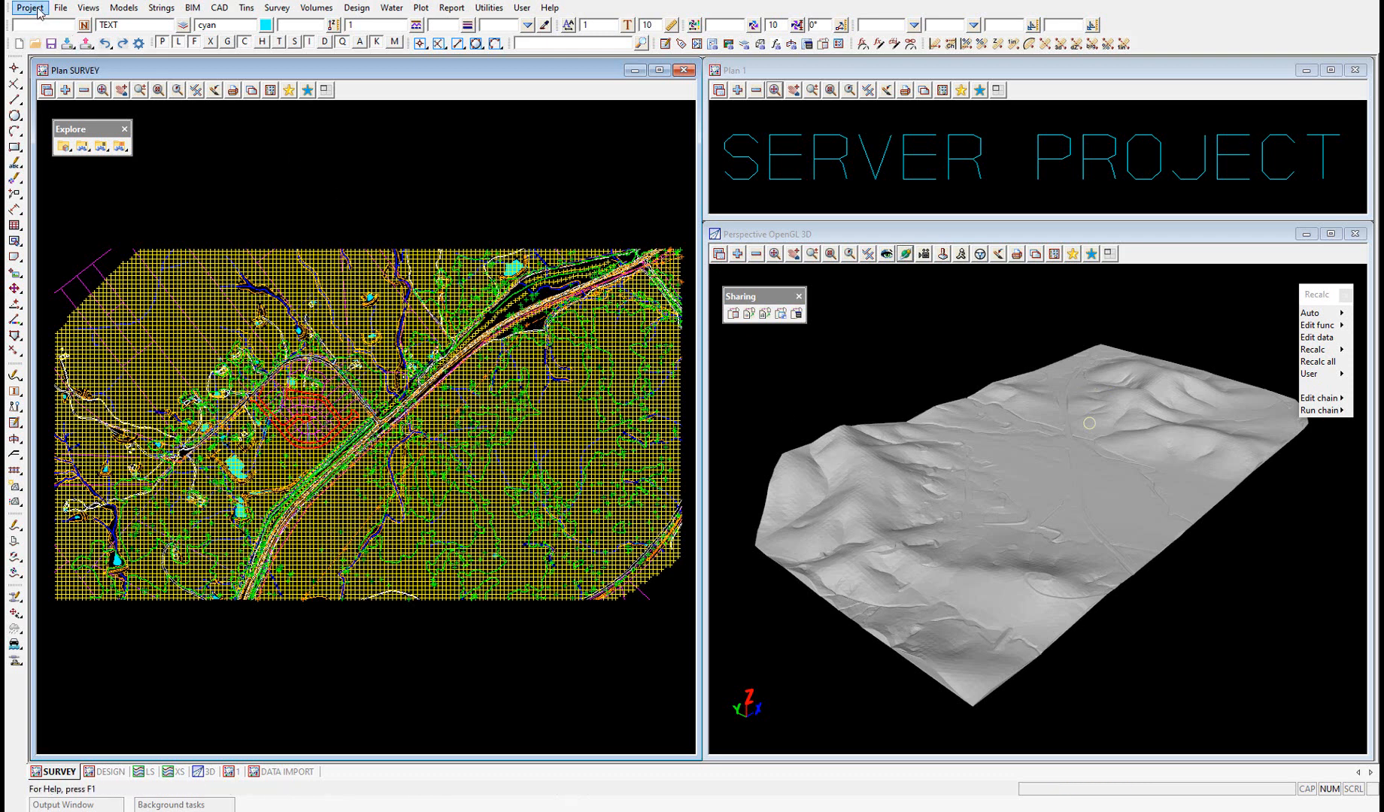
pyautogui.click(28, 7)
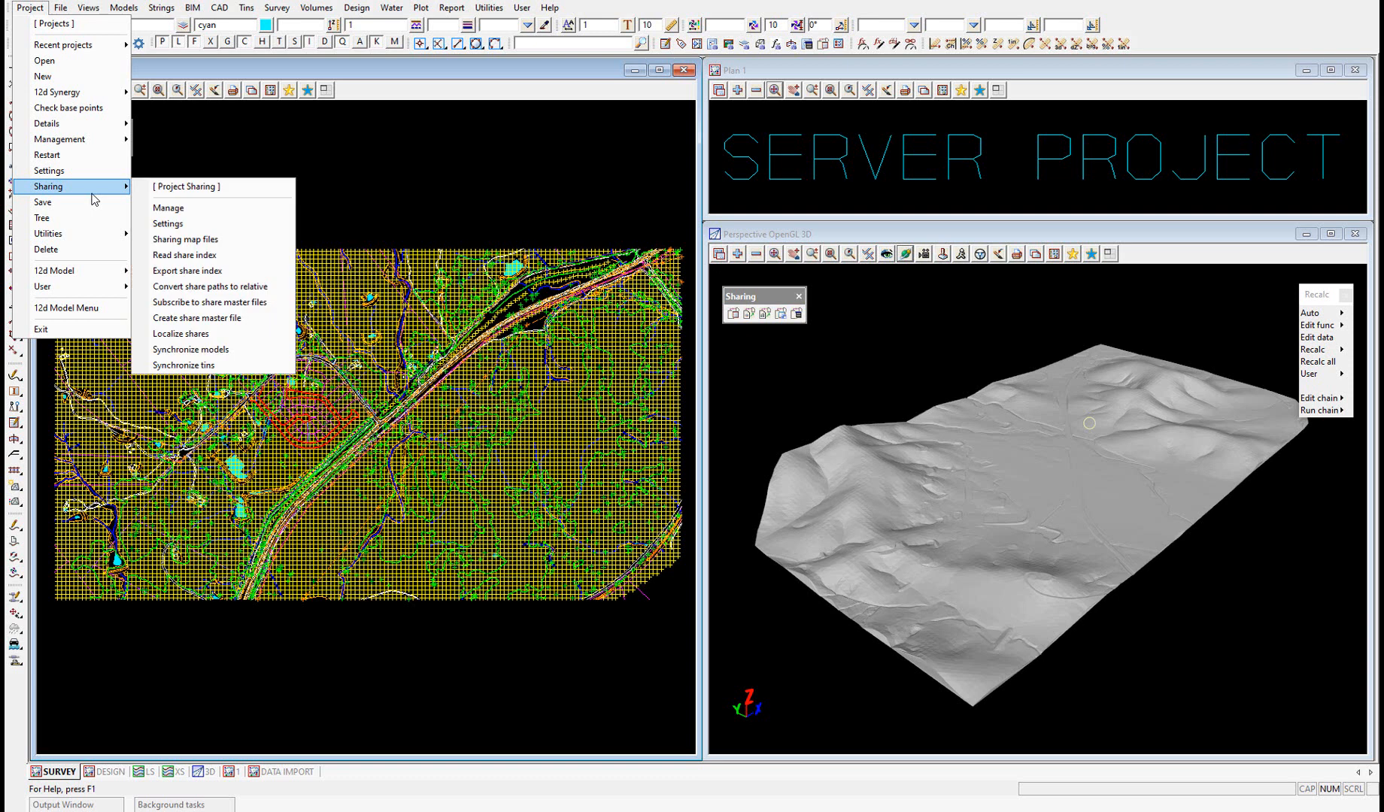
pyautogui.moveTo(202, 274)
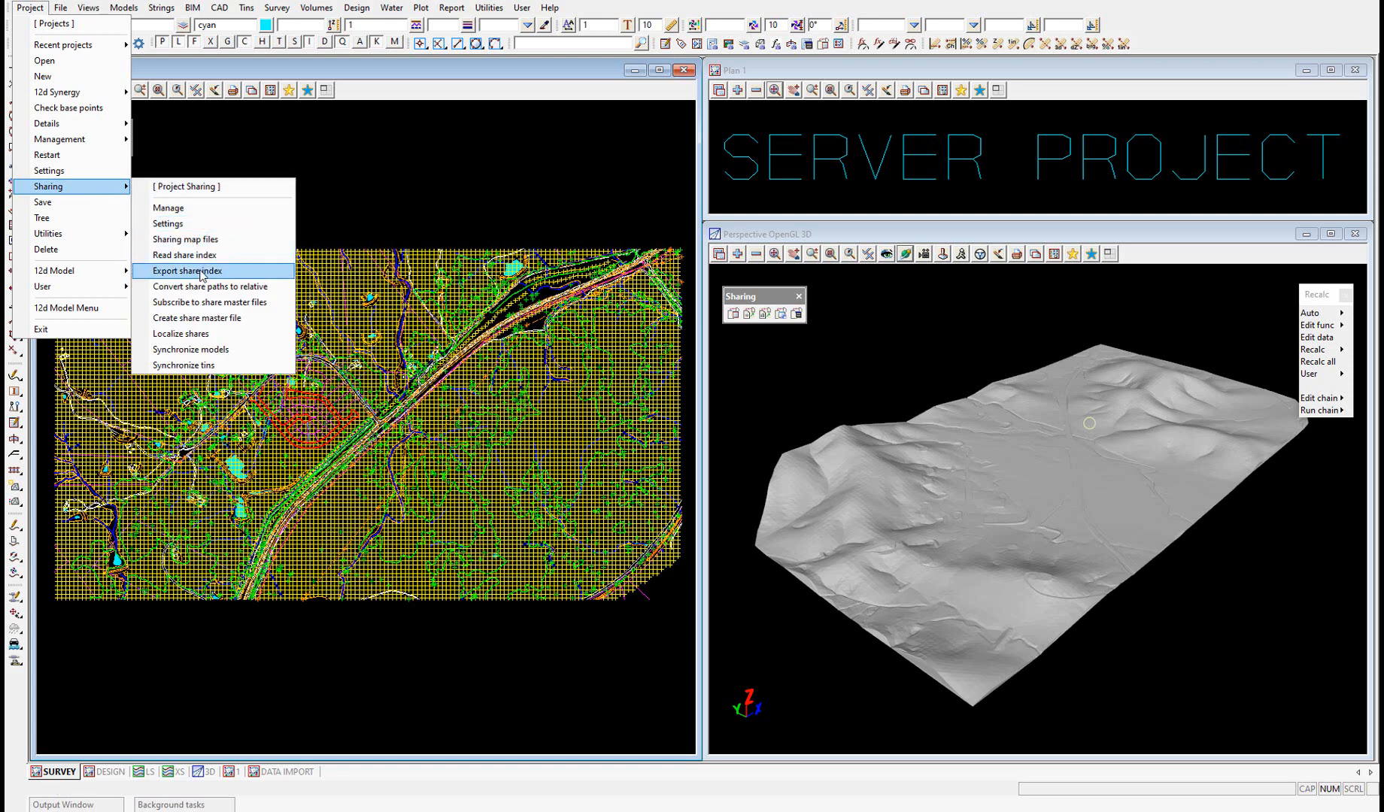
pyautogui.click(187, 271)
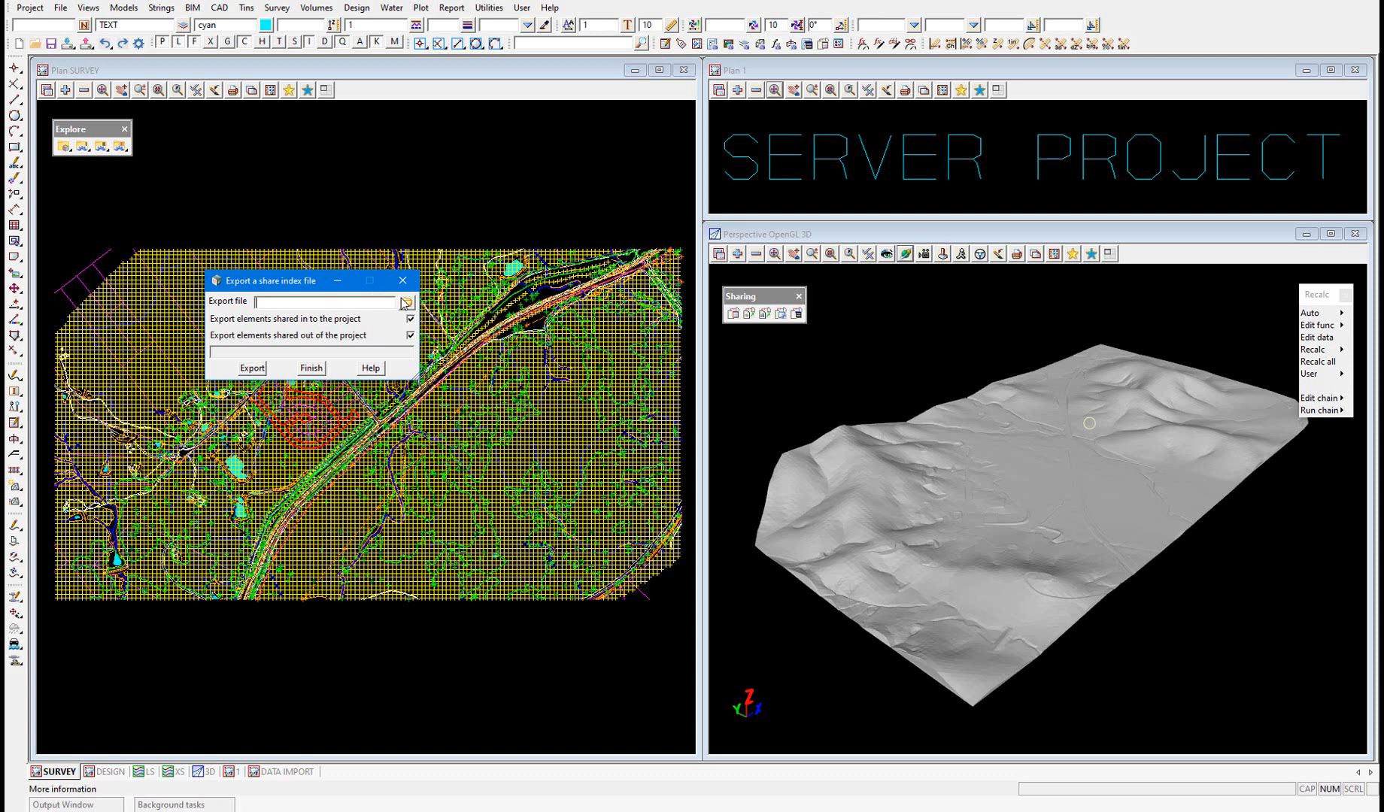
# - Set the export file to Share Index in the DESIGN_BASICS\3SHARE DATA folder
pyautogui.click(404, 303)
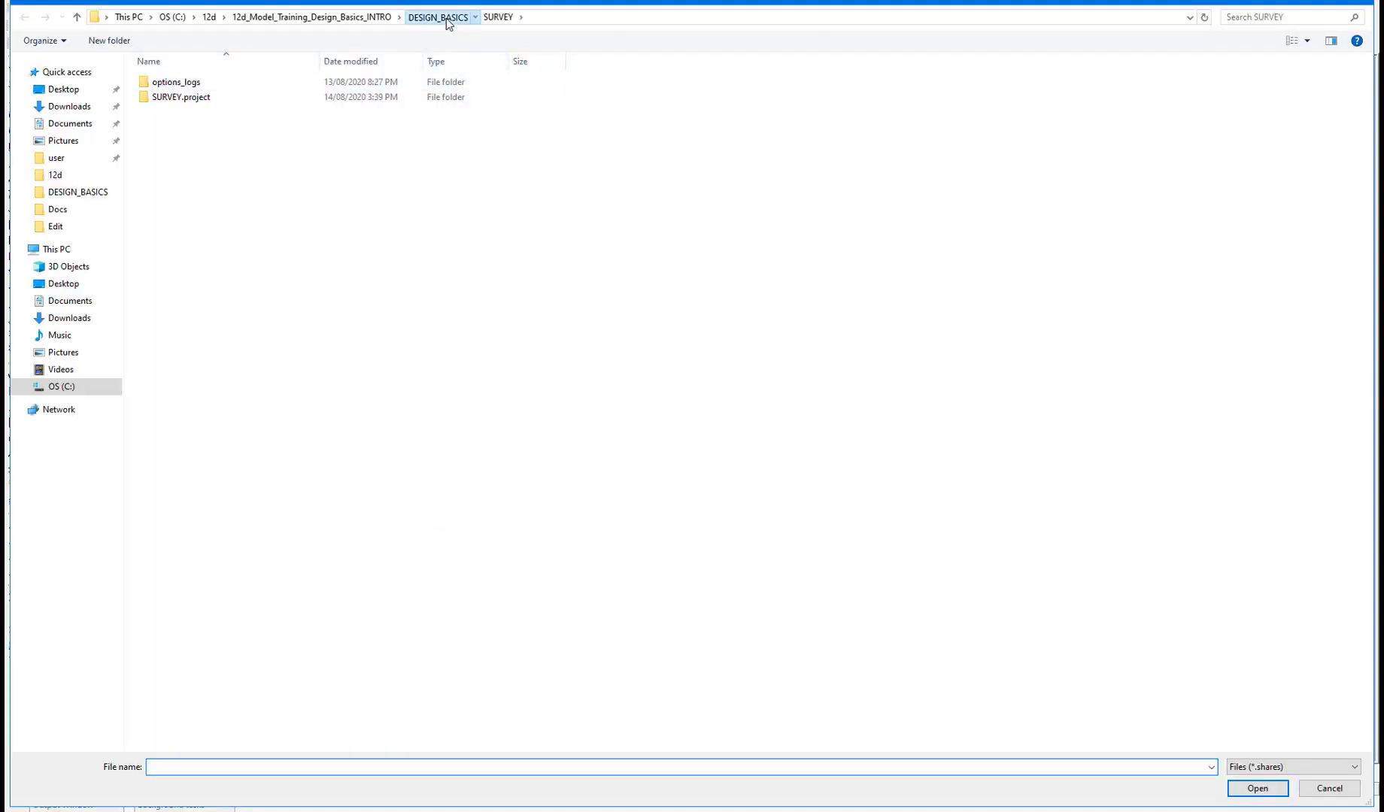
pyautogui.click(475, 17)
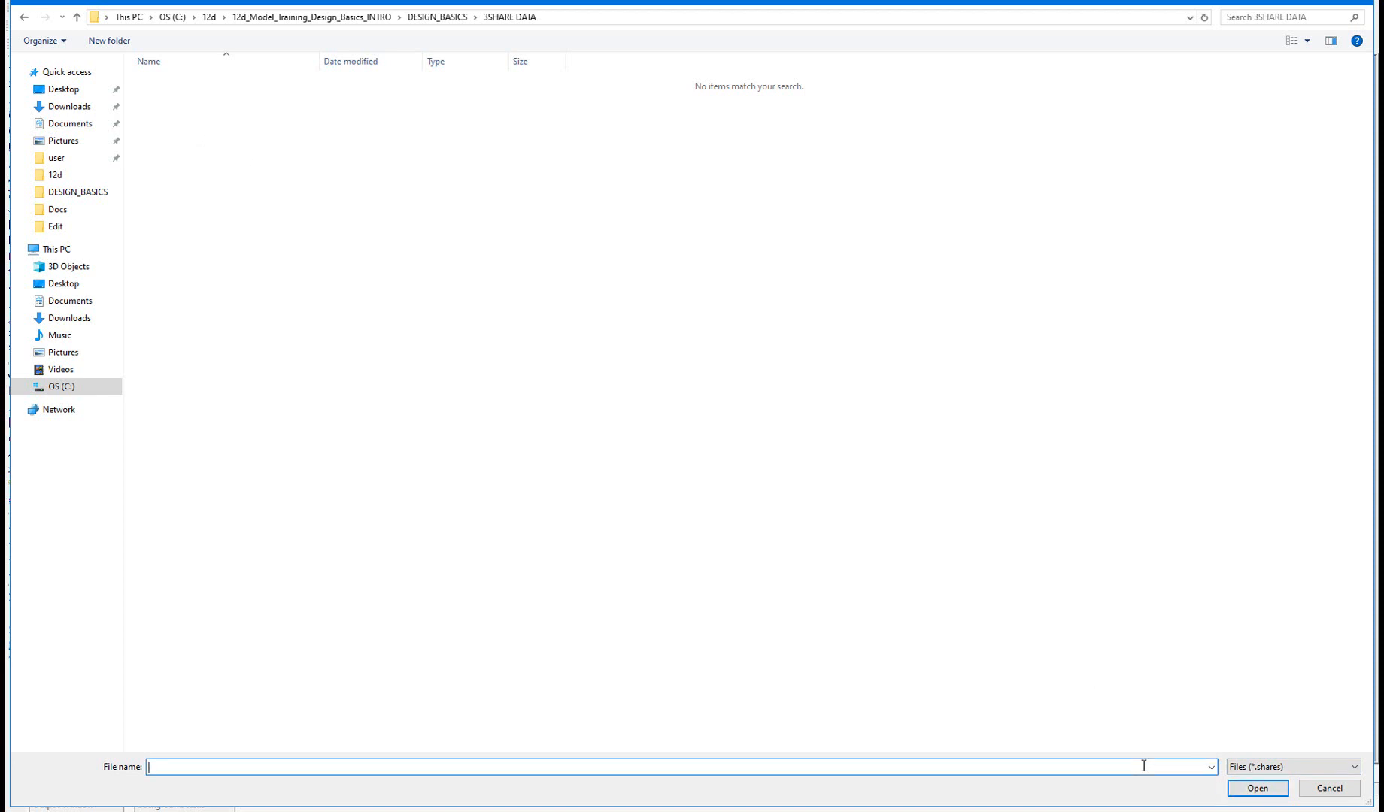
pyautogui.write('Sha')
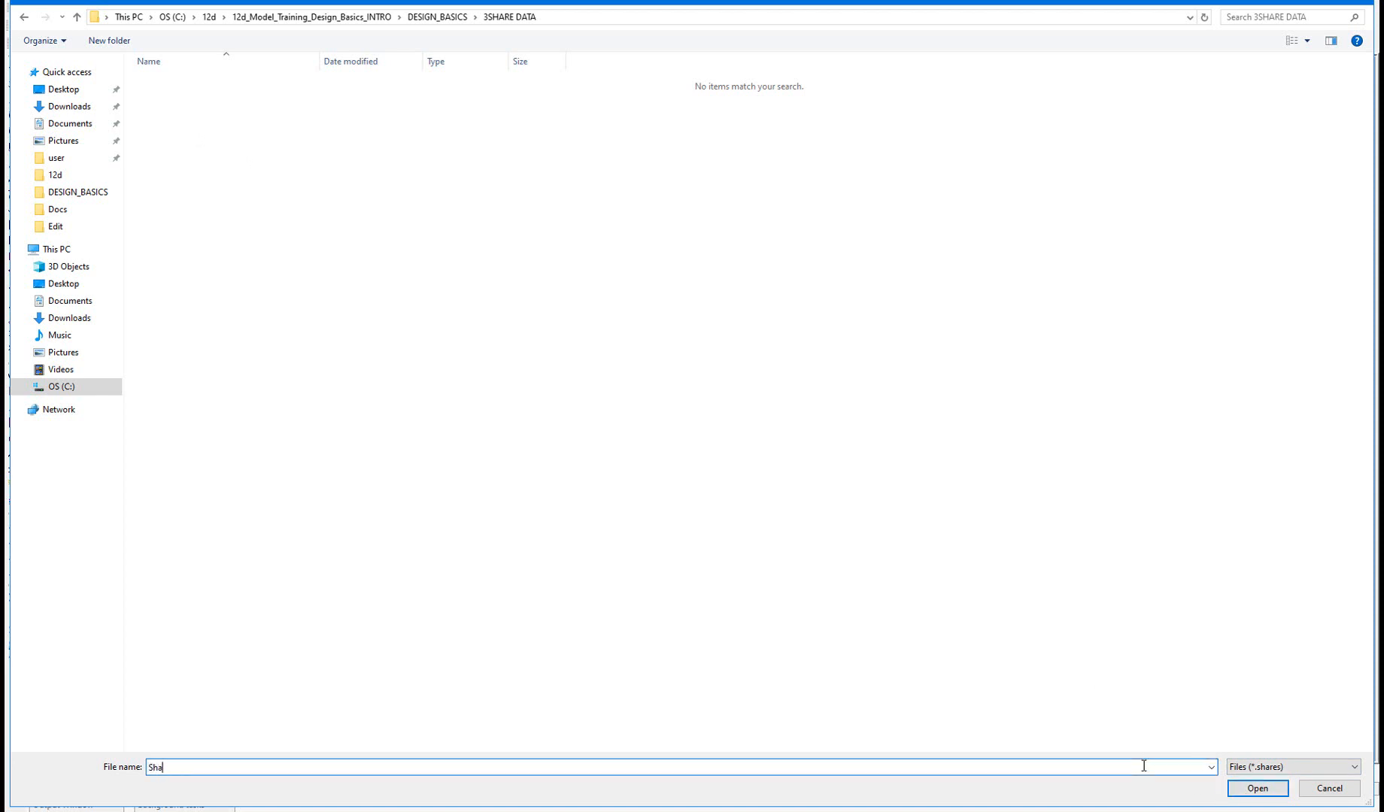
pyautogui.write('Share Index')
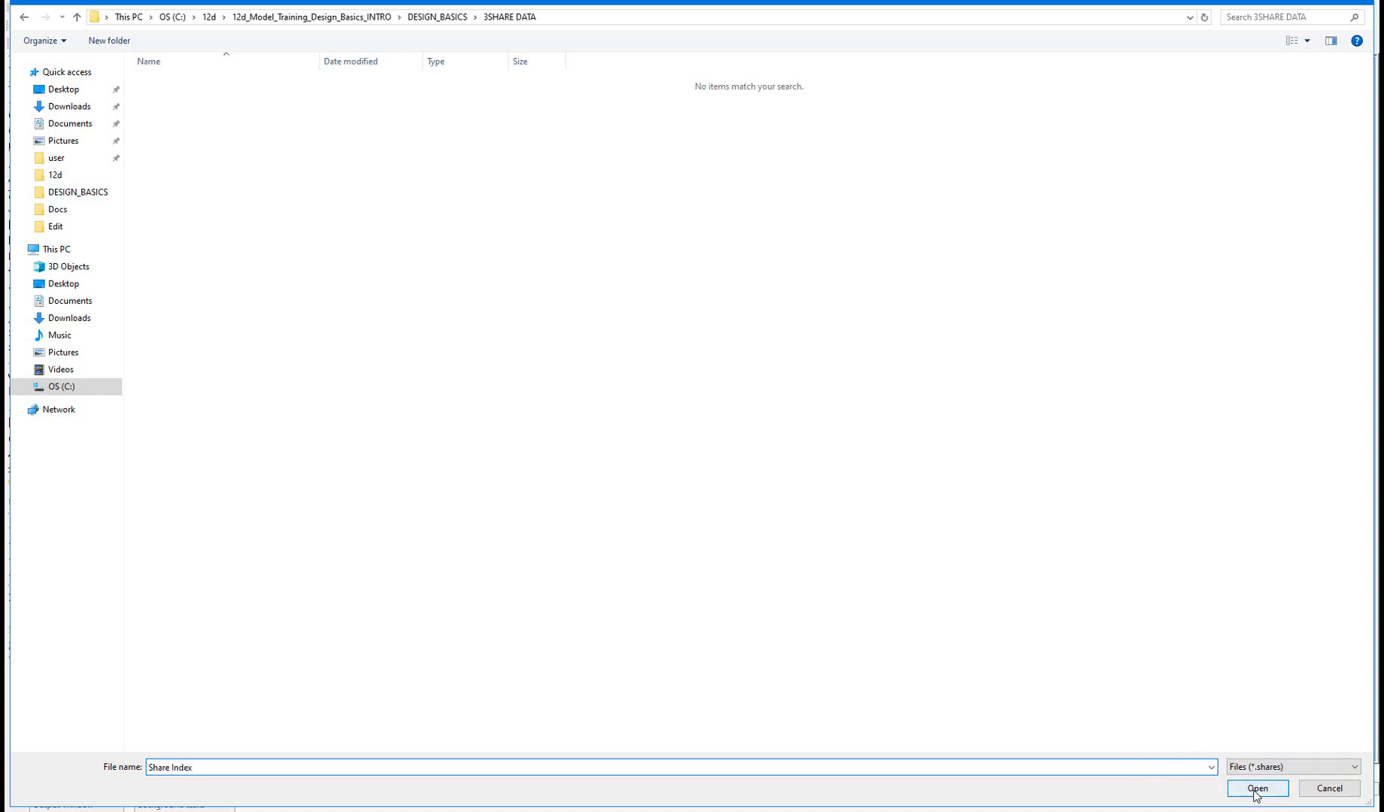
pyautogui.click(1258, 788)
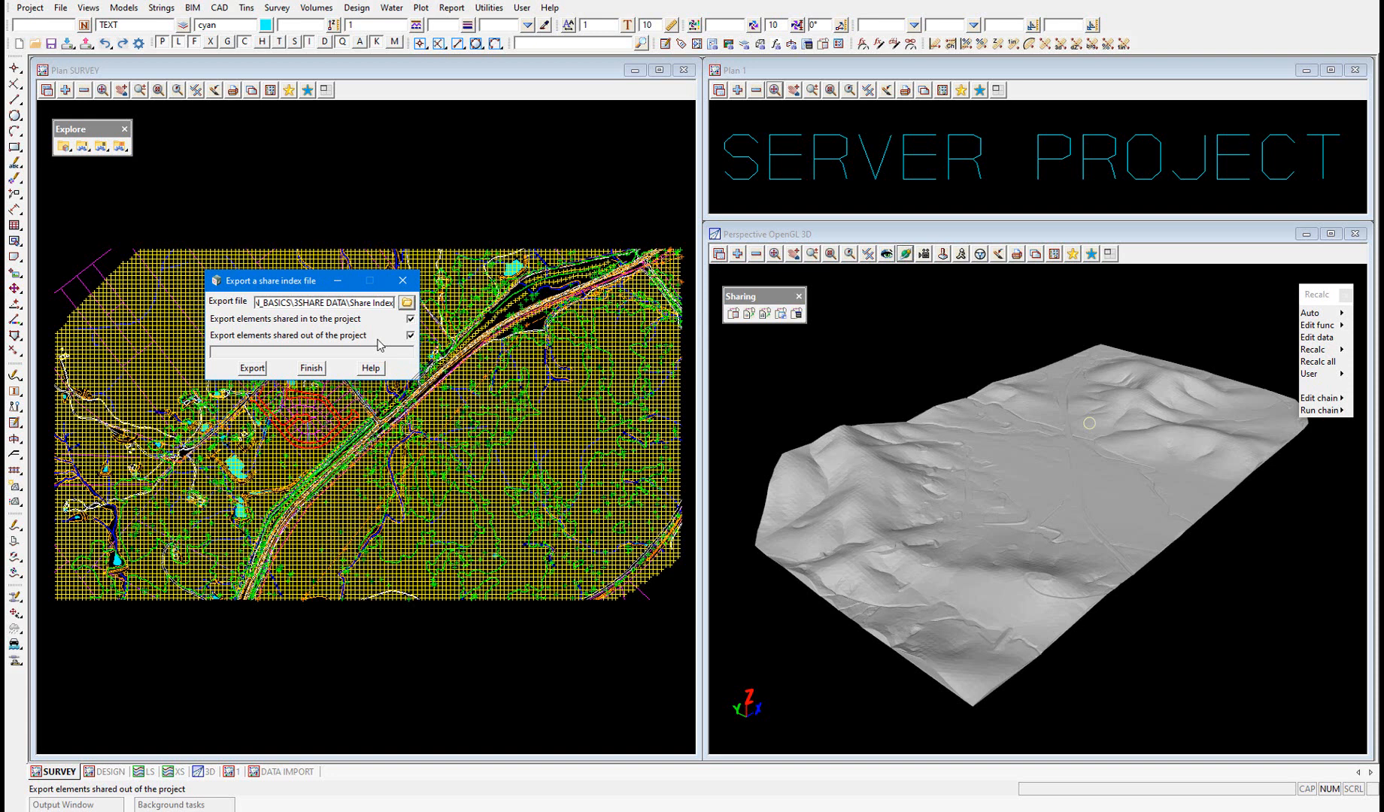
# - Export the share index file to 3SHARE DATA and finish the export dialog
pyautogui.click(251, 367)
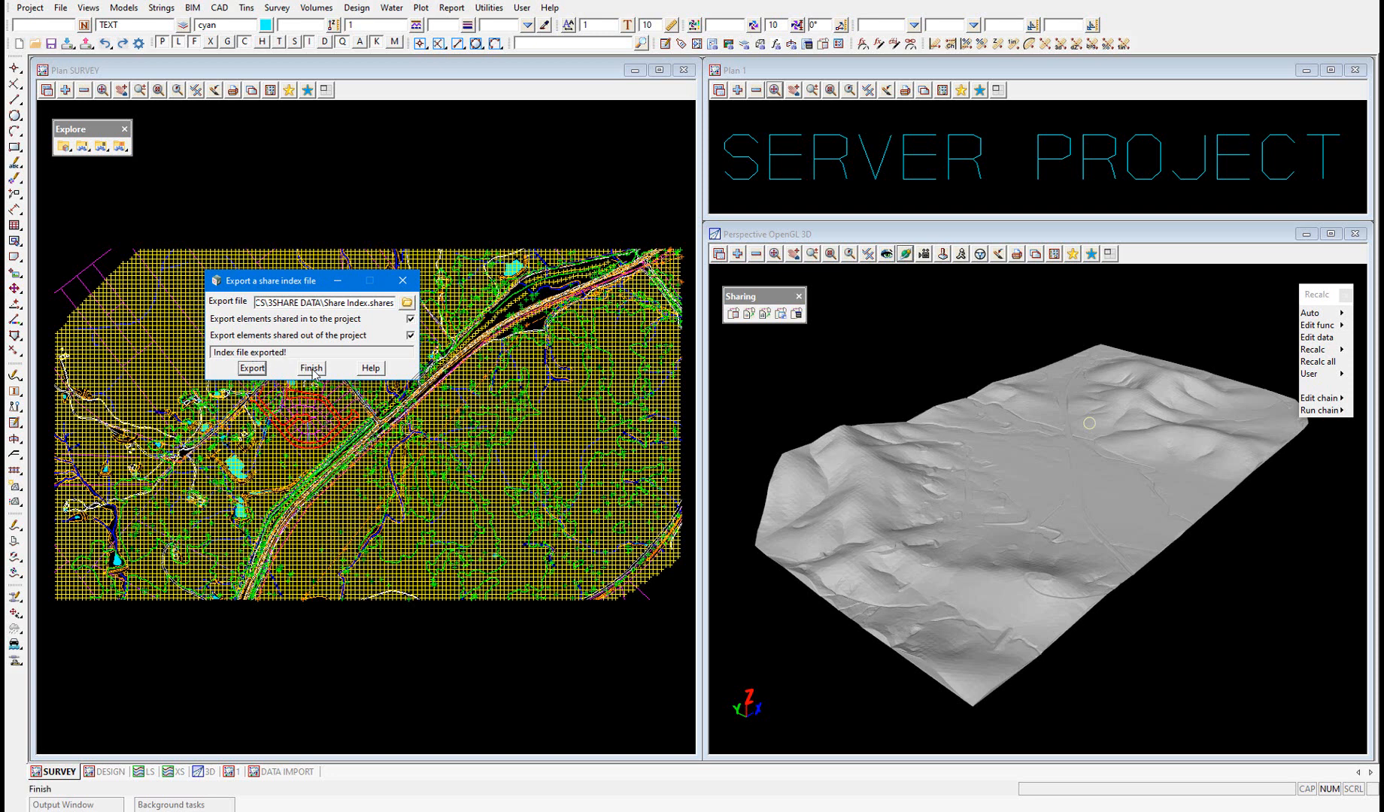
pyautogui.click(310, 369)
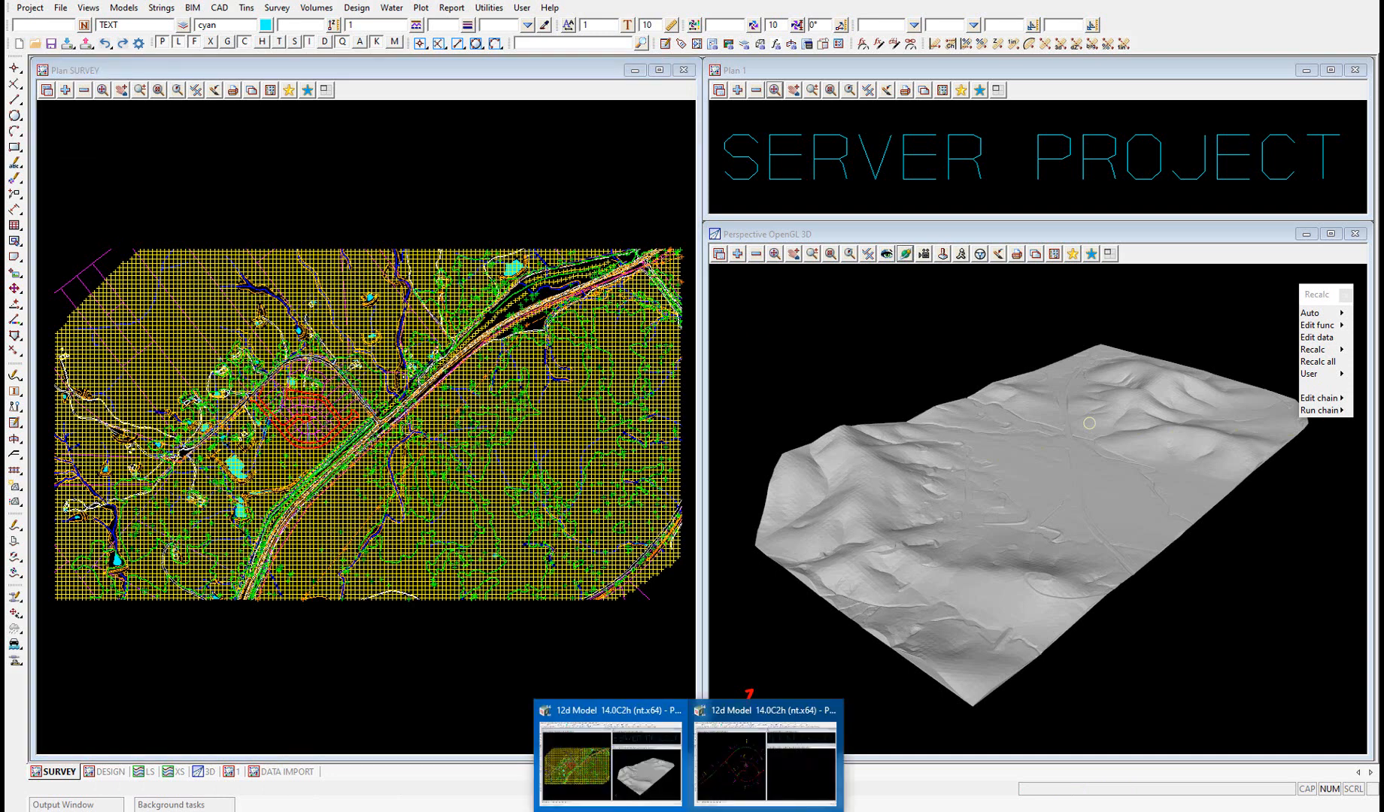
# - Switch to the client project and bring up Models > Utilities > Sharing > Remove, which lists no models
pyautogui.click(109, 771)
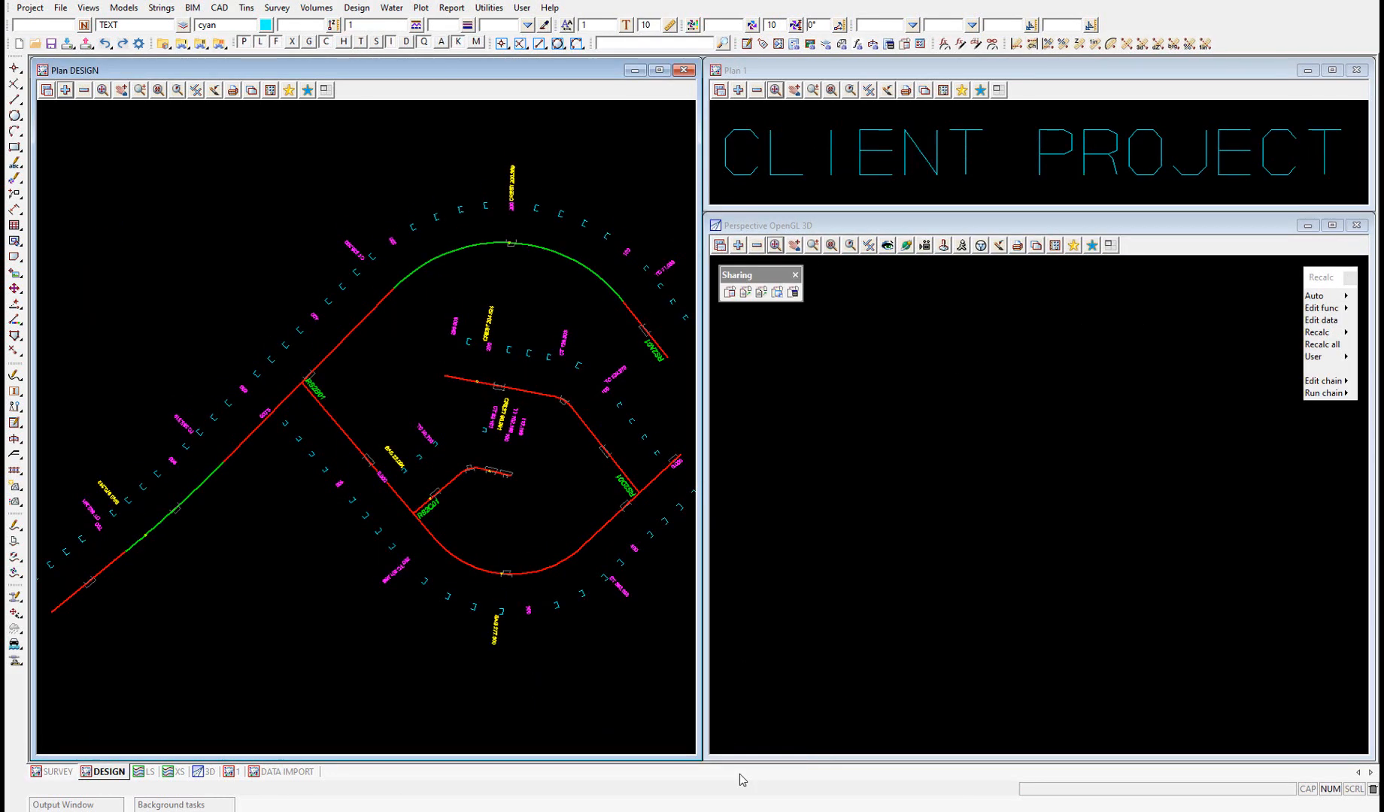
pyautogui.moveTo(426, 466)
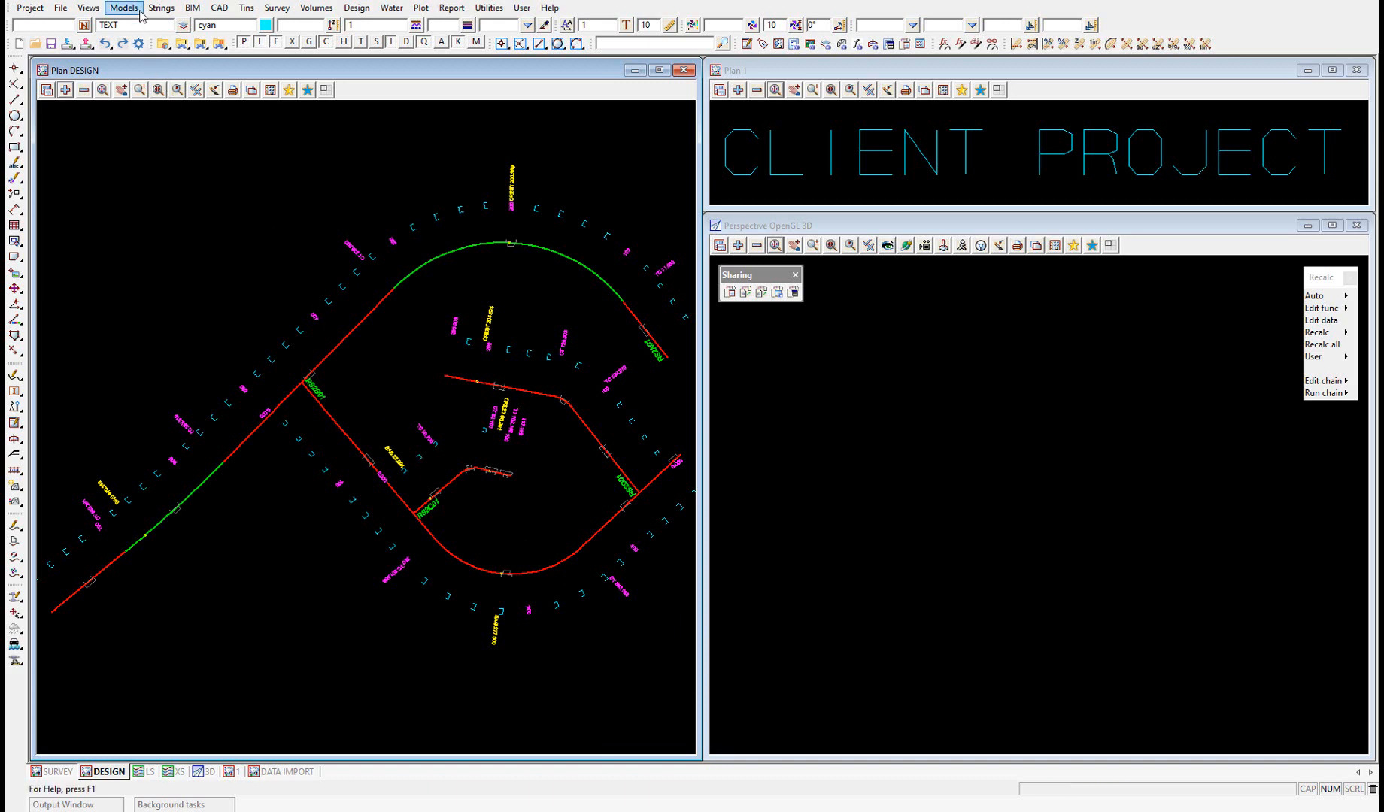
pyautogui.click(124, 7)
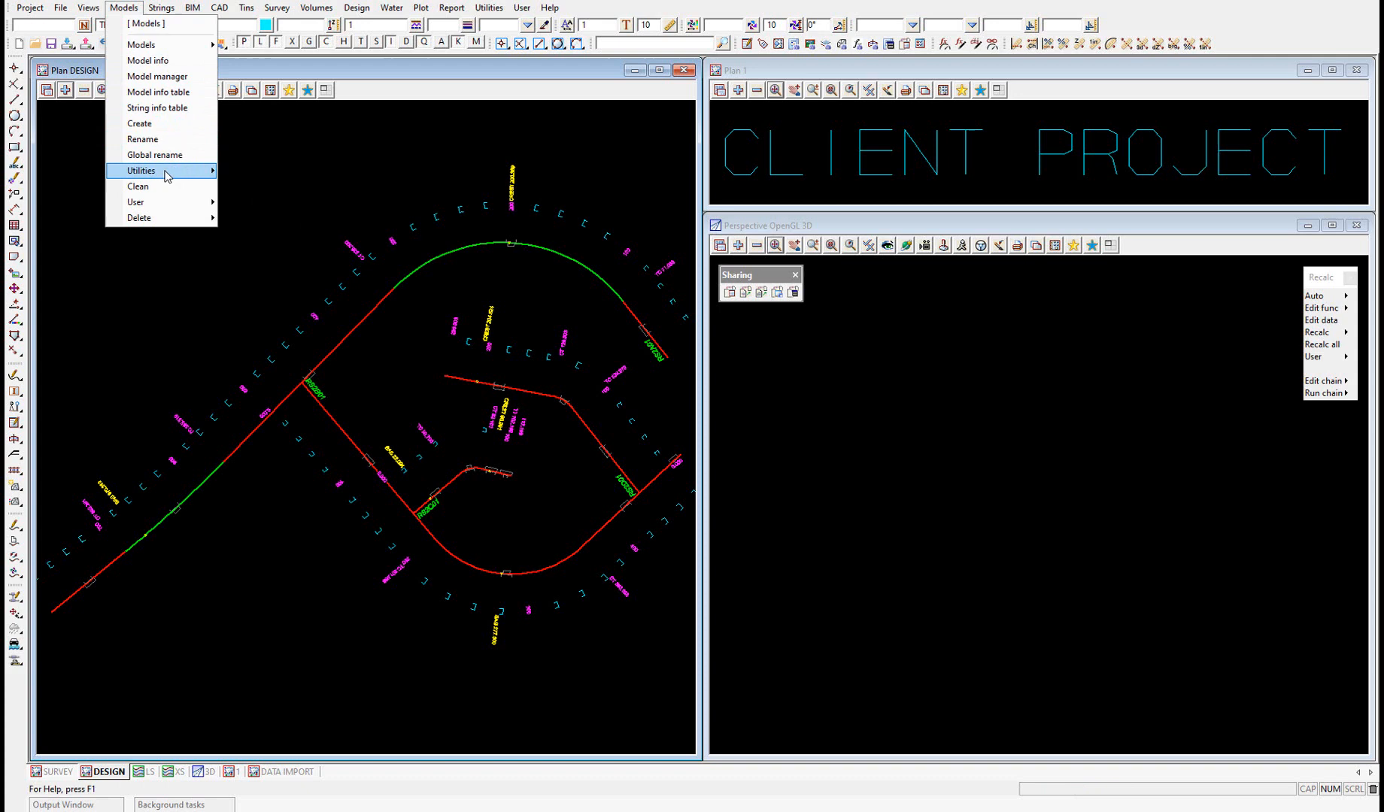
pyautogui.click(140, 170)
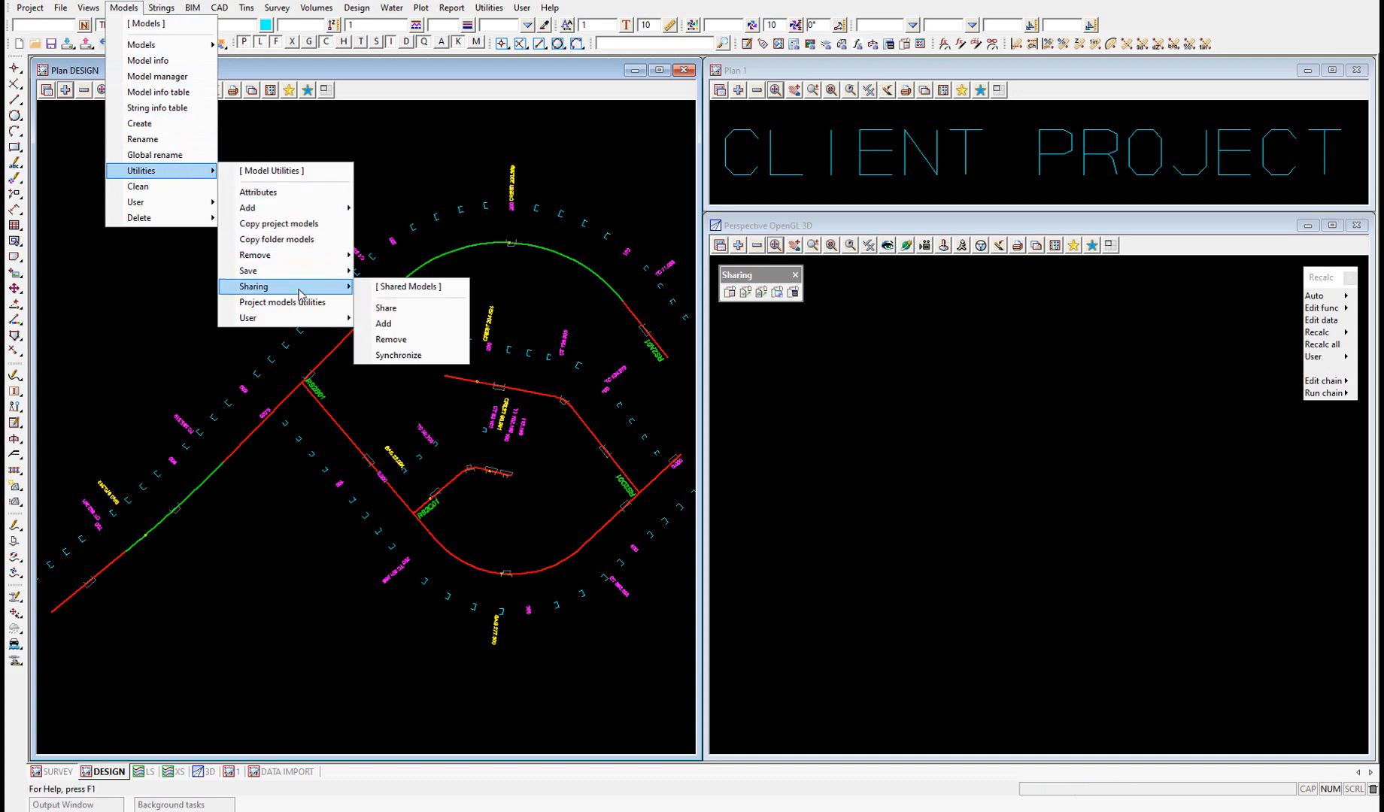
pyautogui.click(391, 339)
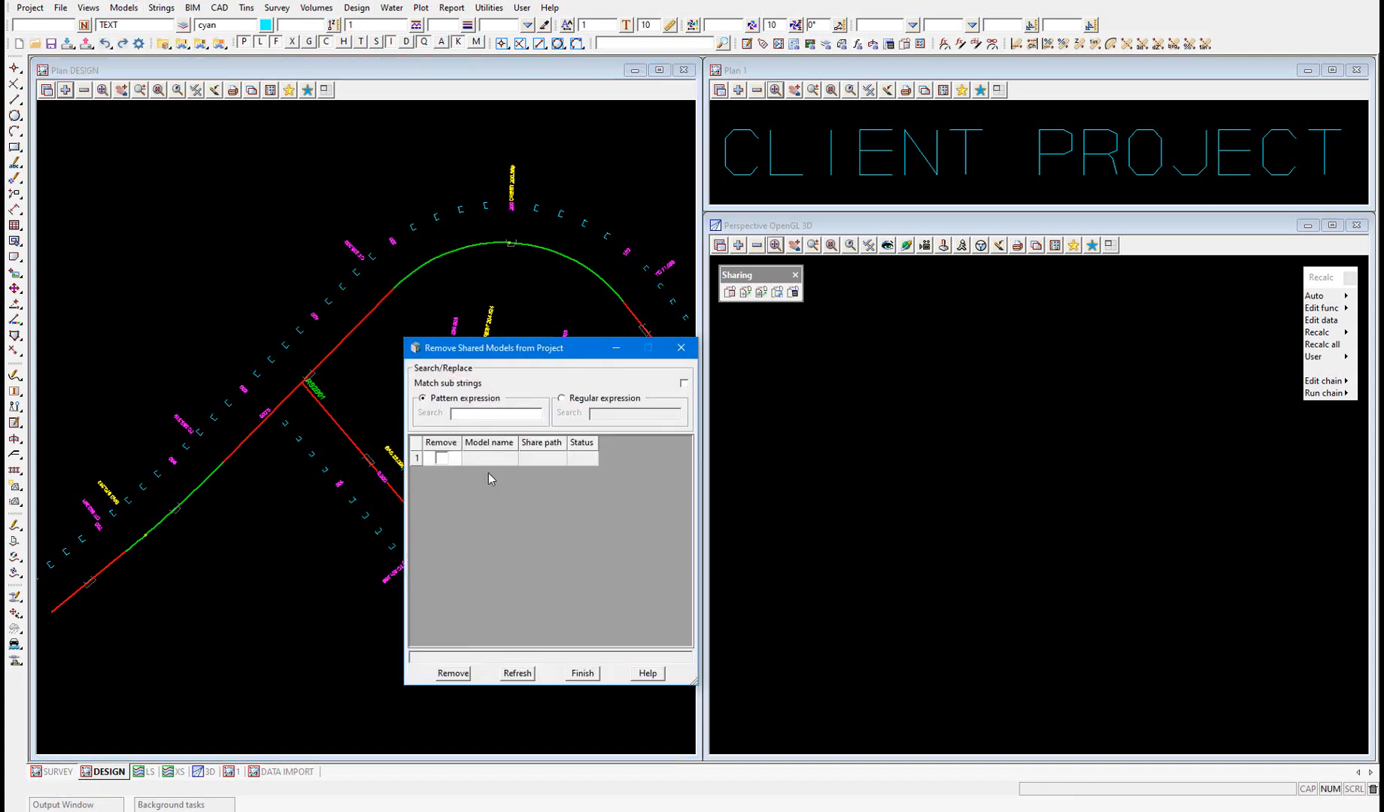
pyautogui.click(681, 347)
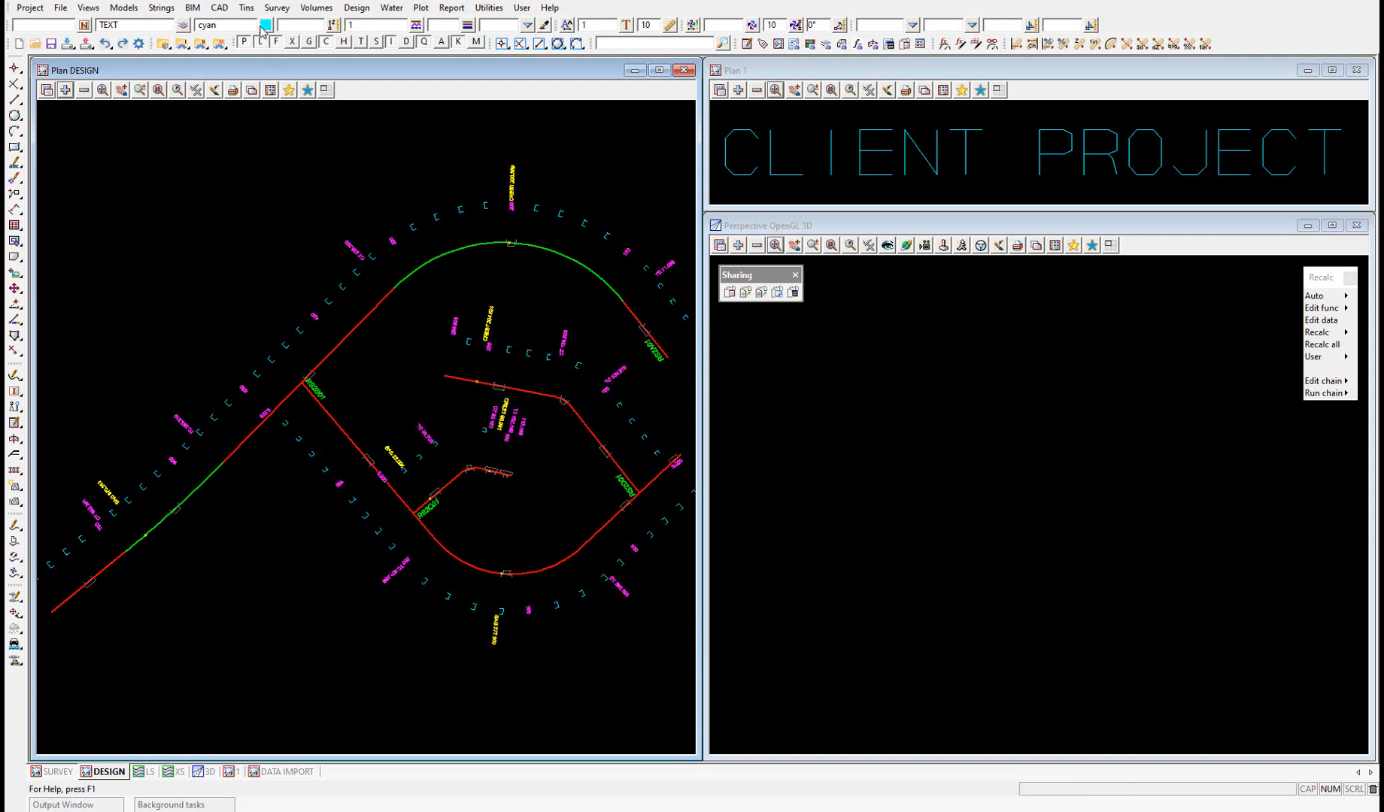
pyautogui.click(246, 7)
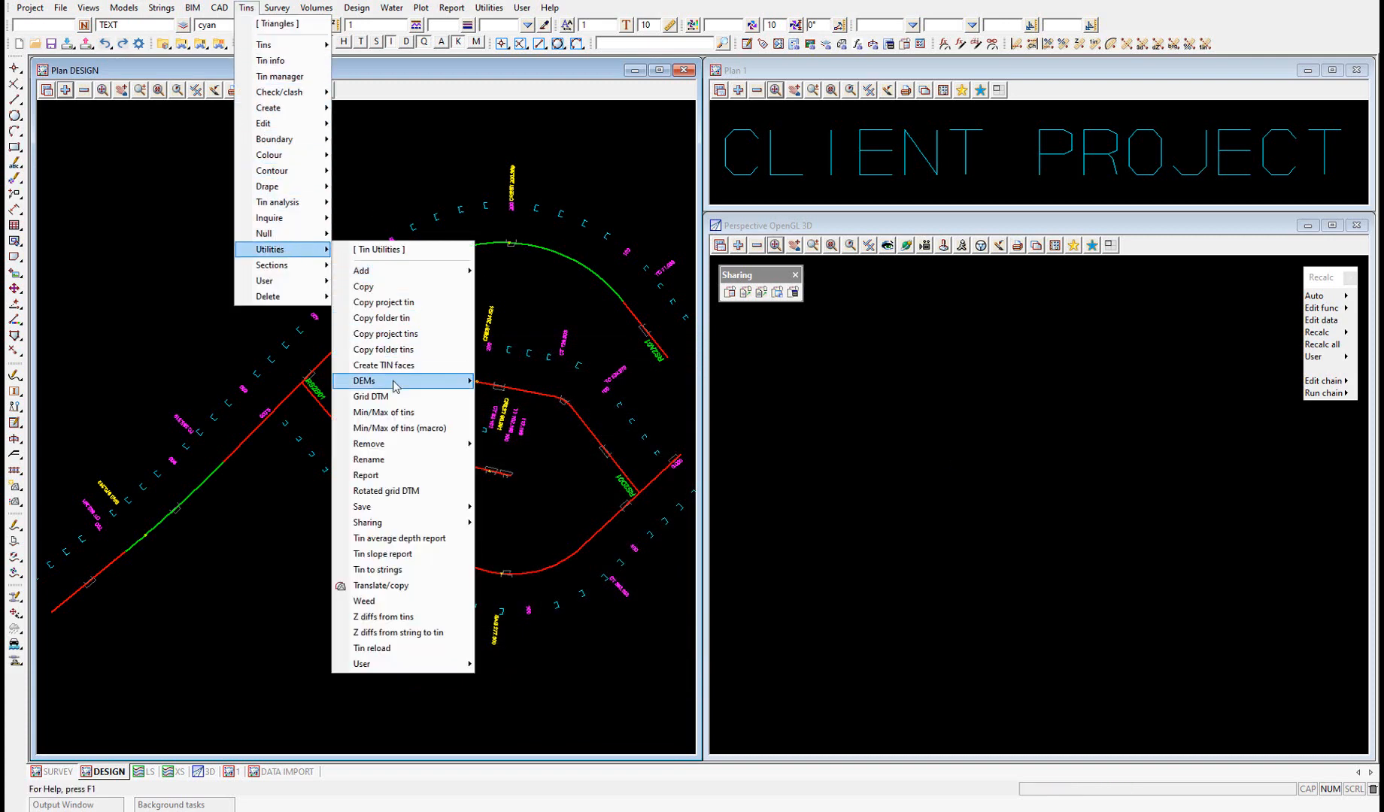
pyautogui.click(540, 582)
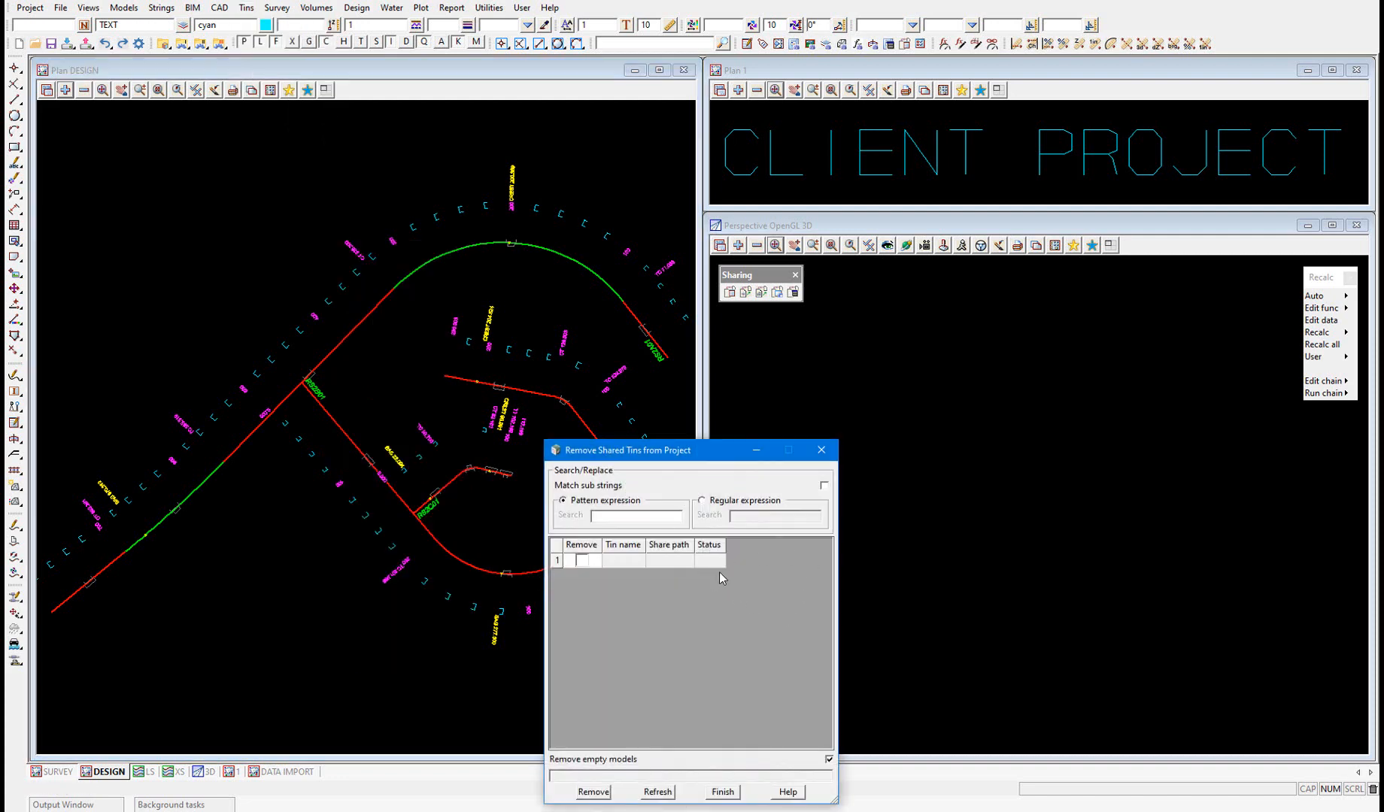
pyautogui.moveTo(820, 450)
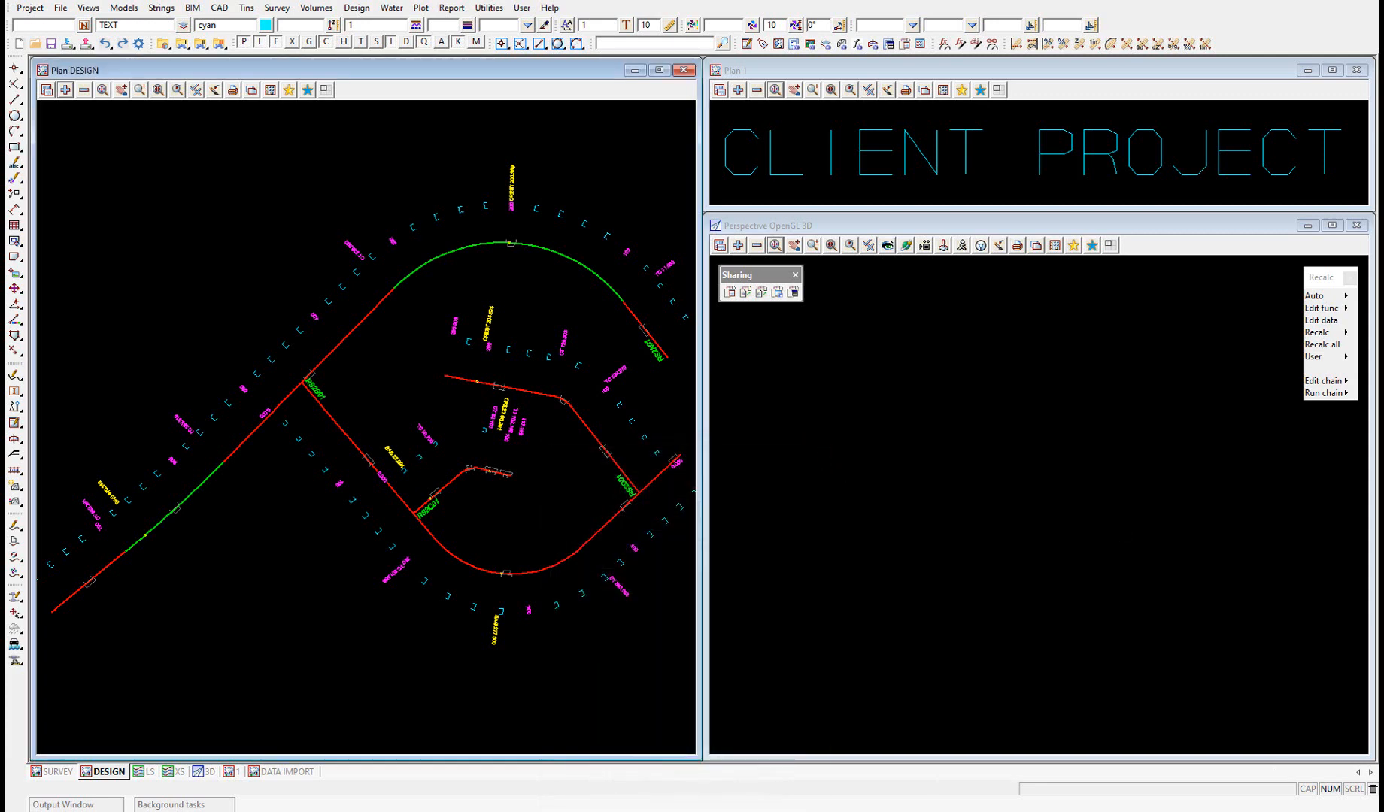
pyautogui.moveTo(546, 420)
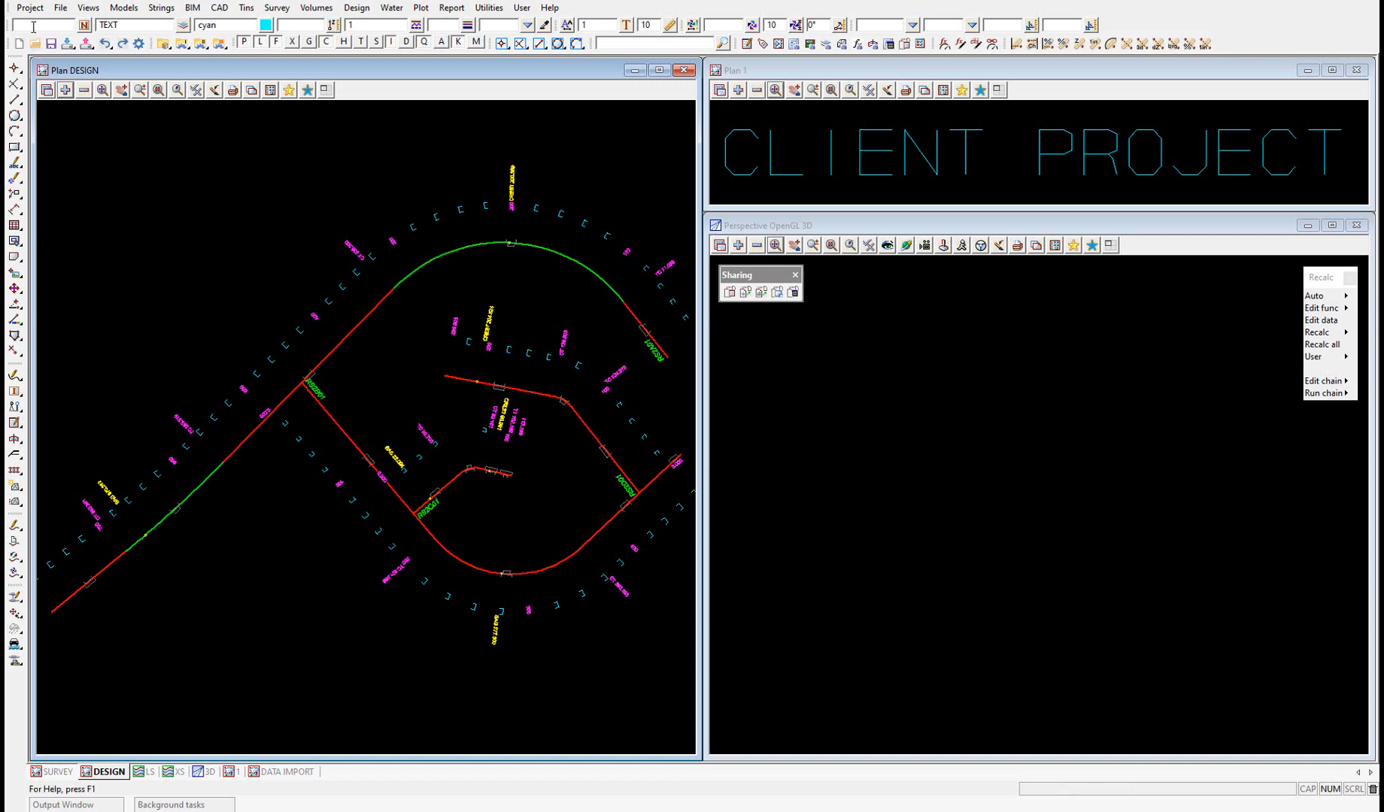
# - Set Share Index.shares from 3SHARE DATA as the index file in Add shares by index file
pyautogui.click(28, 7)
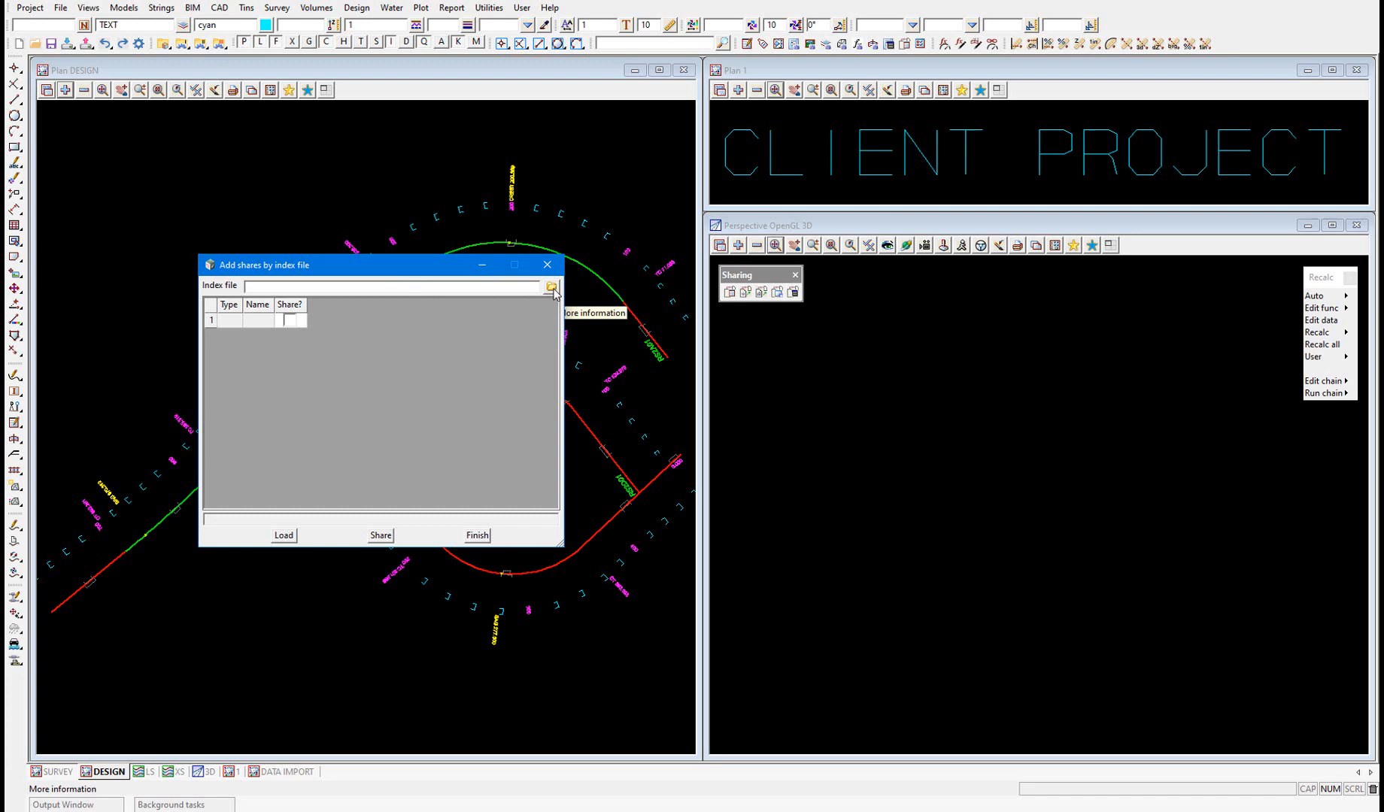
pyautogui.click(553, 286)
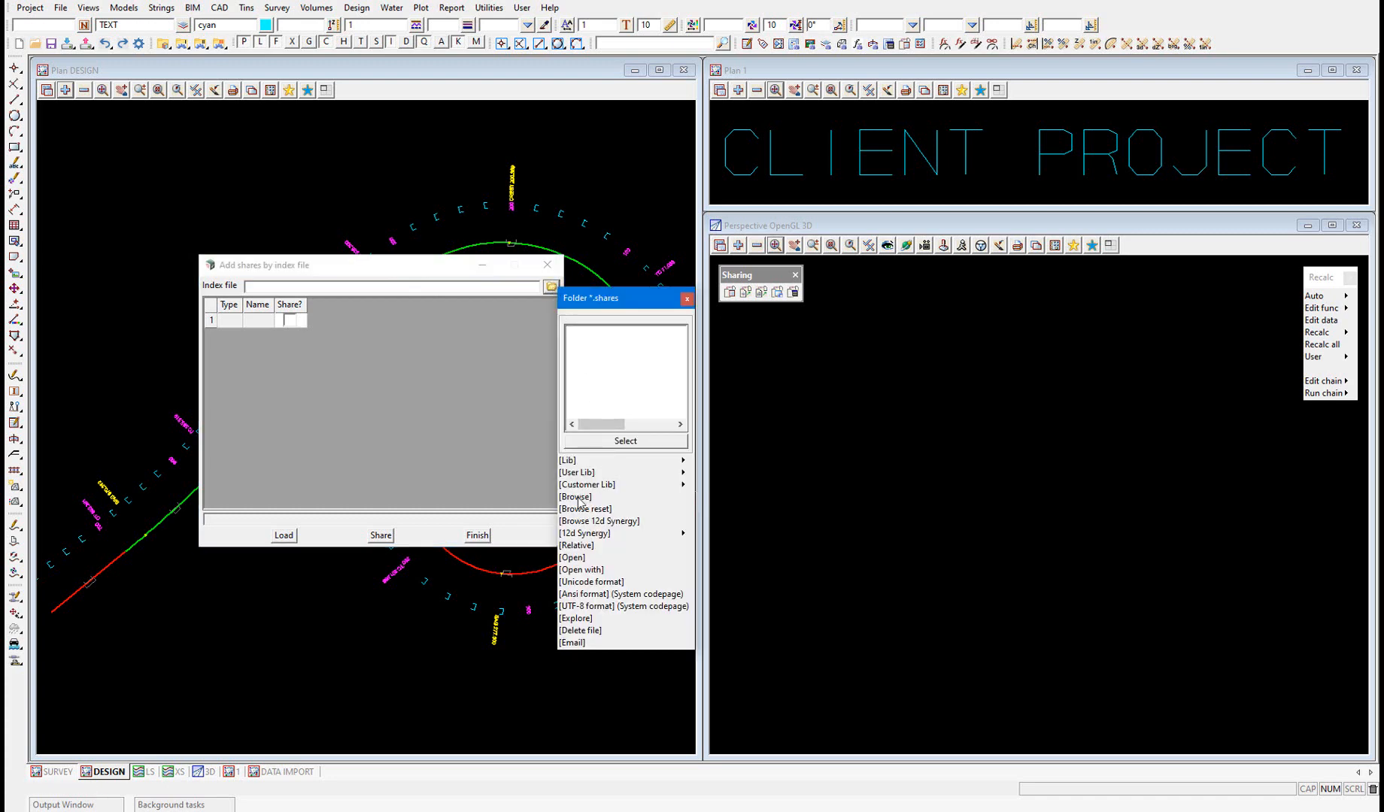
pyautogui.click(575, 497)
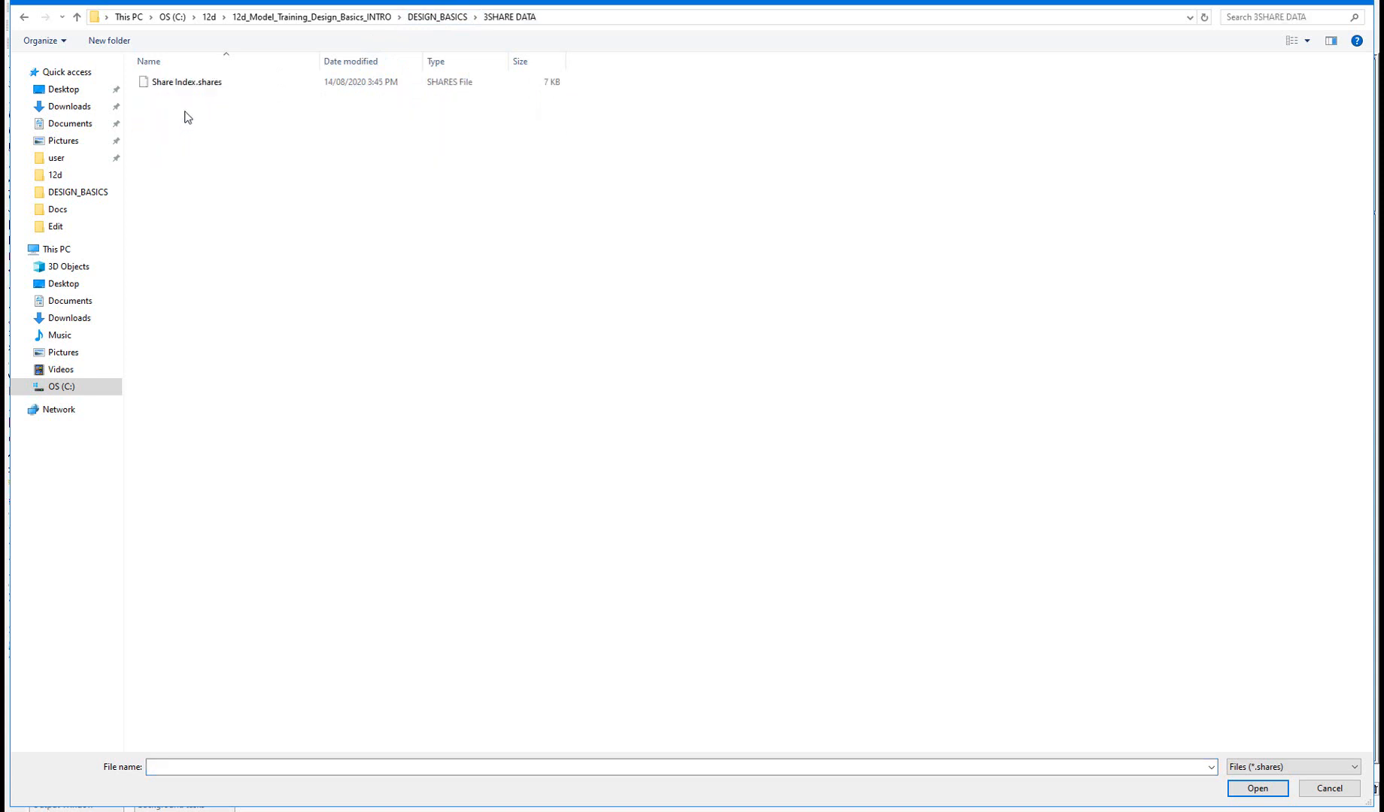
pyautogui.click(187, 81)
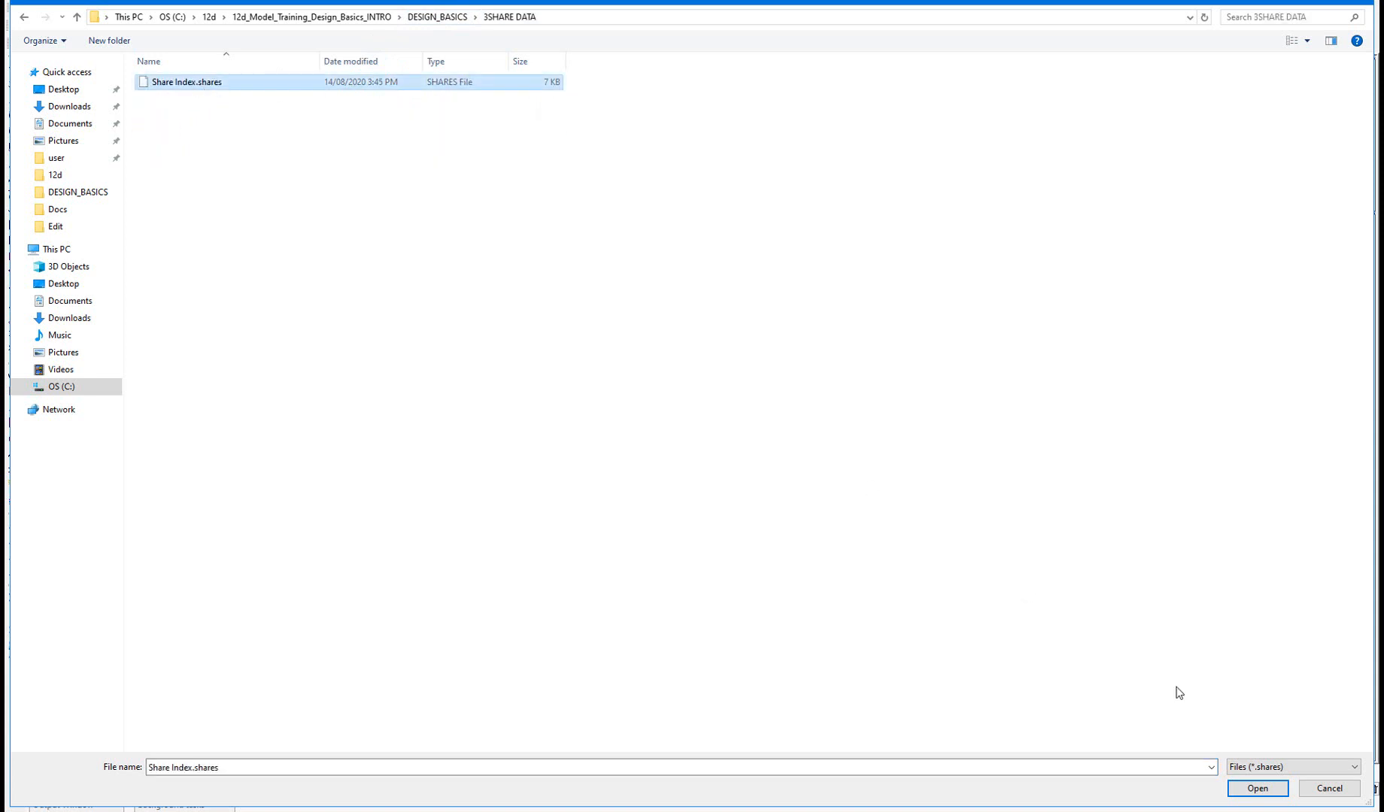
pyautogui.click(1257, 788)
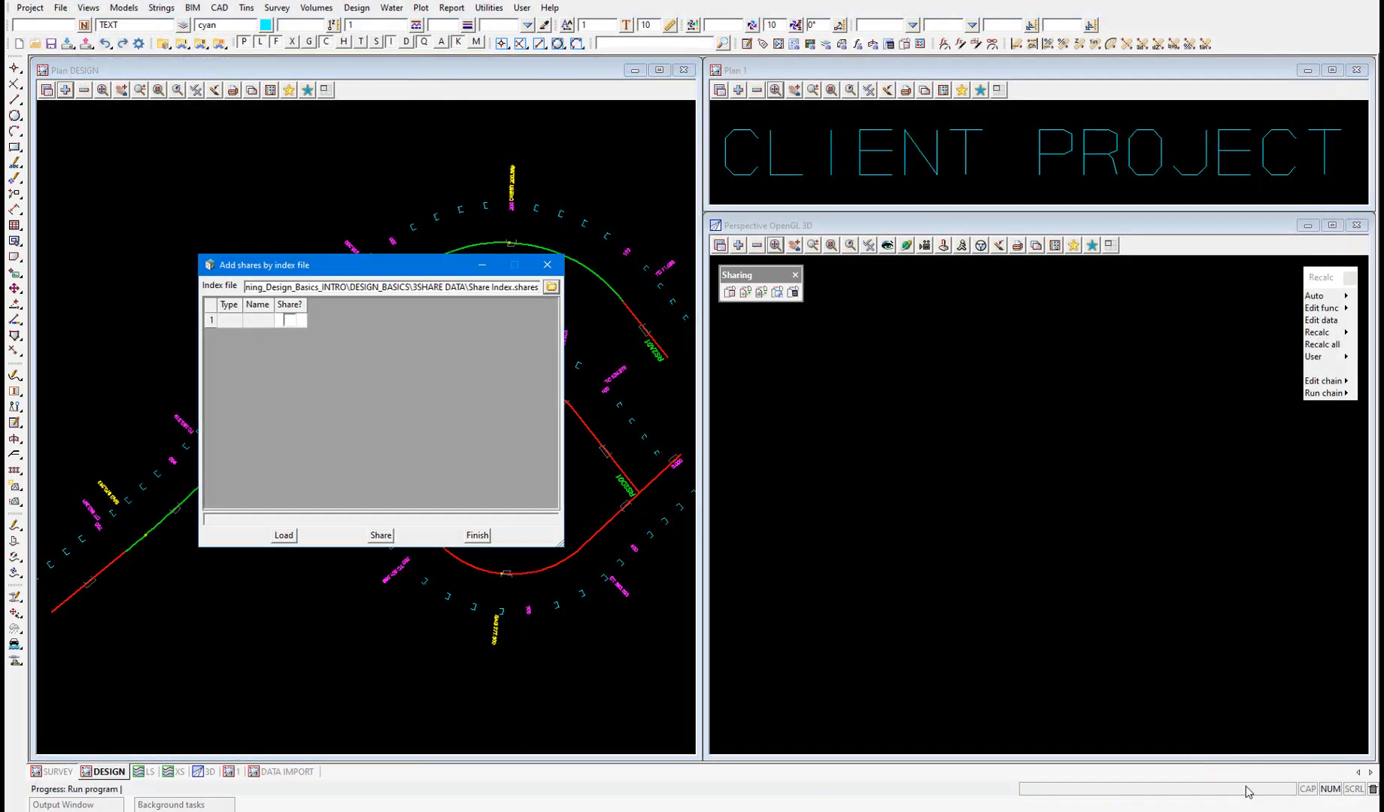
pyautogui.click(283, 535)
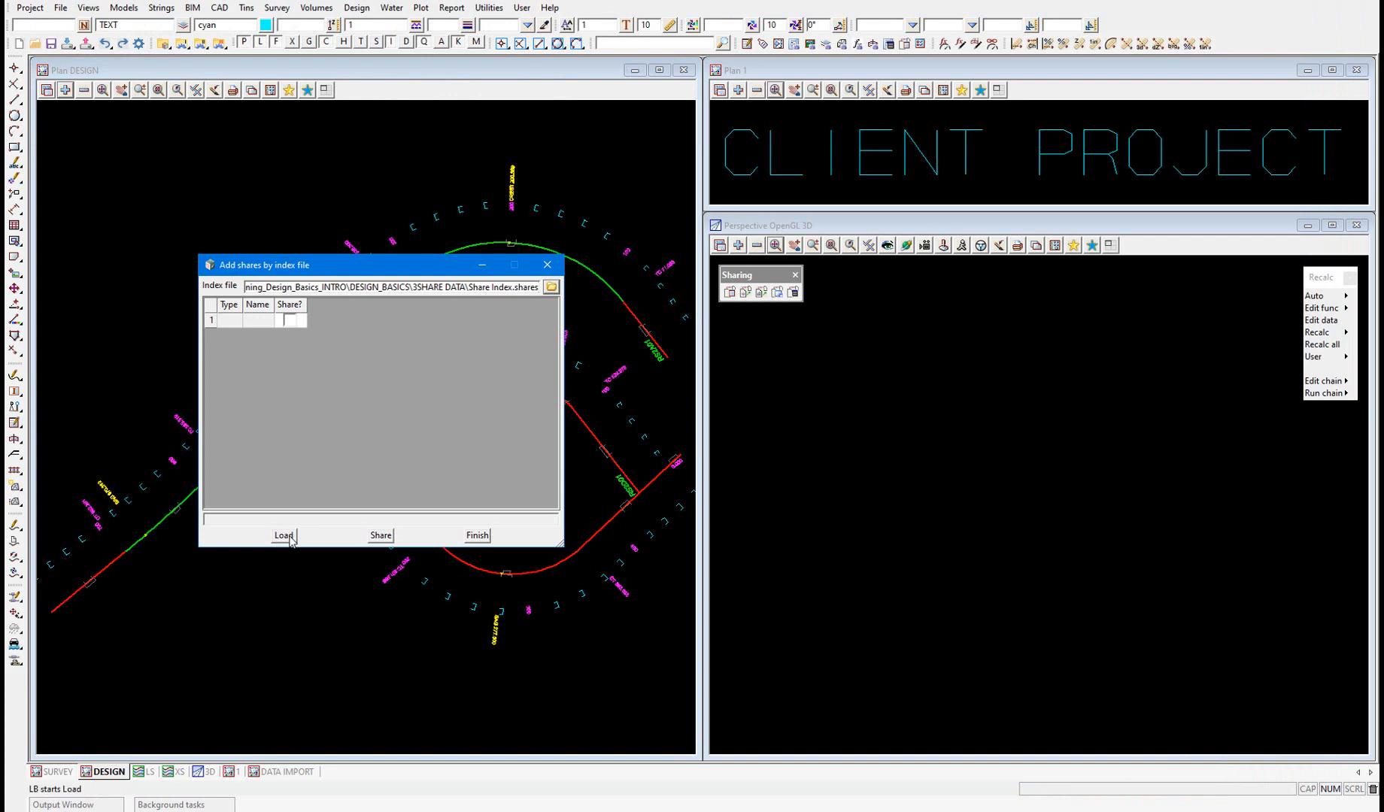
# - Load the index, toggle all 19 models and the SURVEY tin for sharing, share them and finish without undo
pyautogui.click(283, 536)
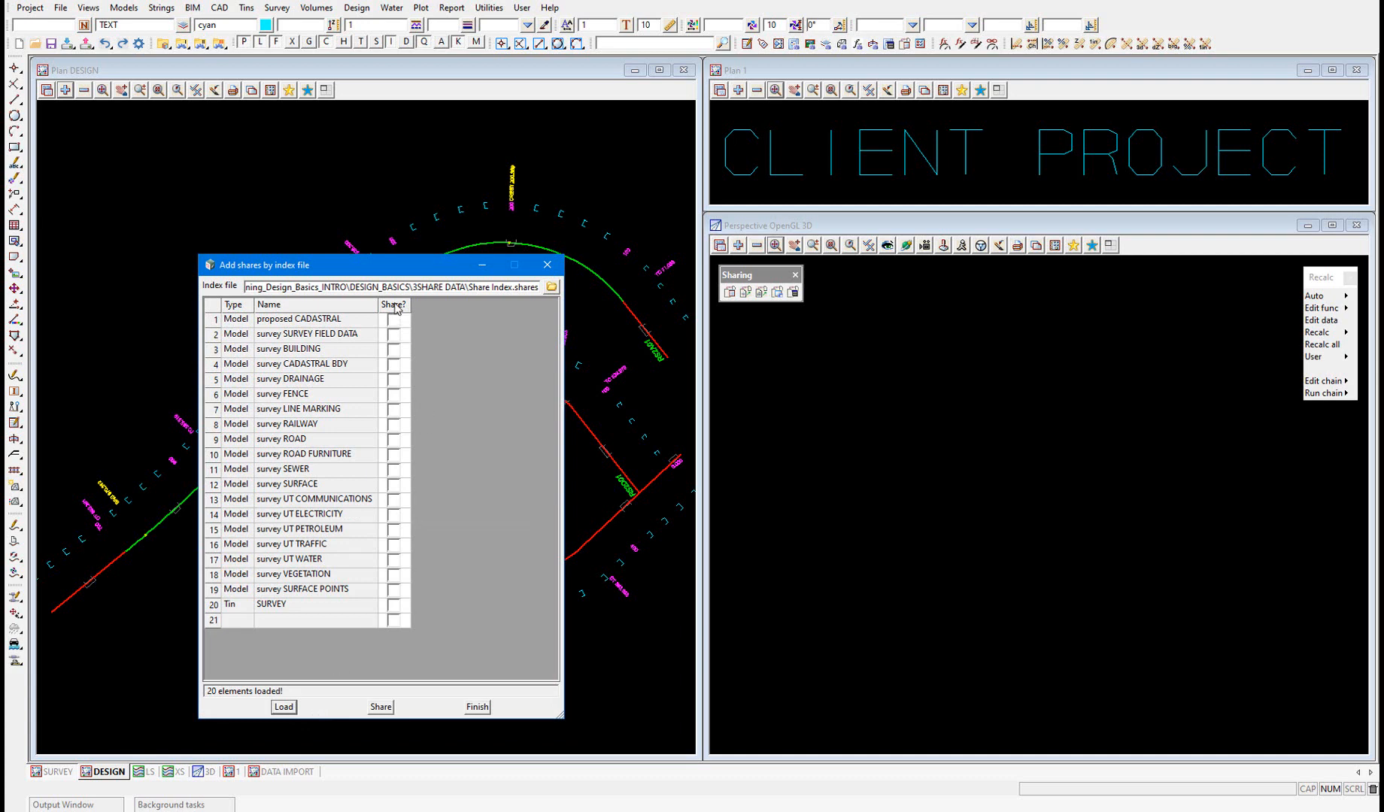
pyautogui.click(393, 304)
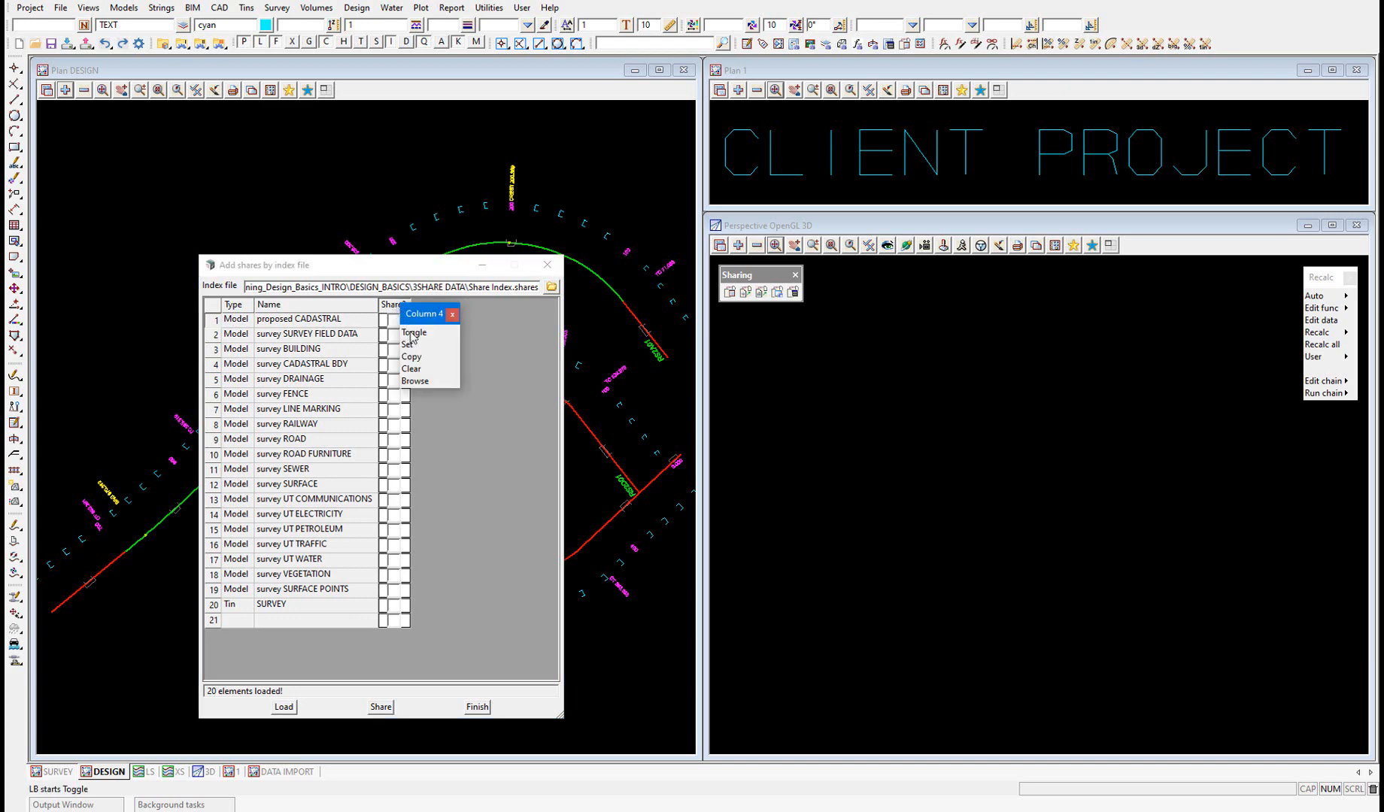
pyautogui.click(414, 332)
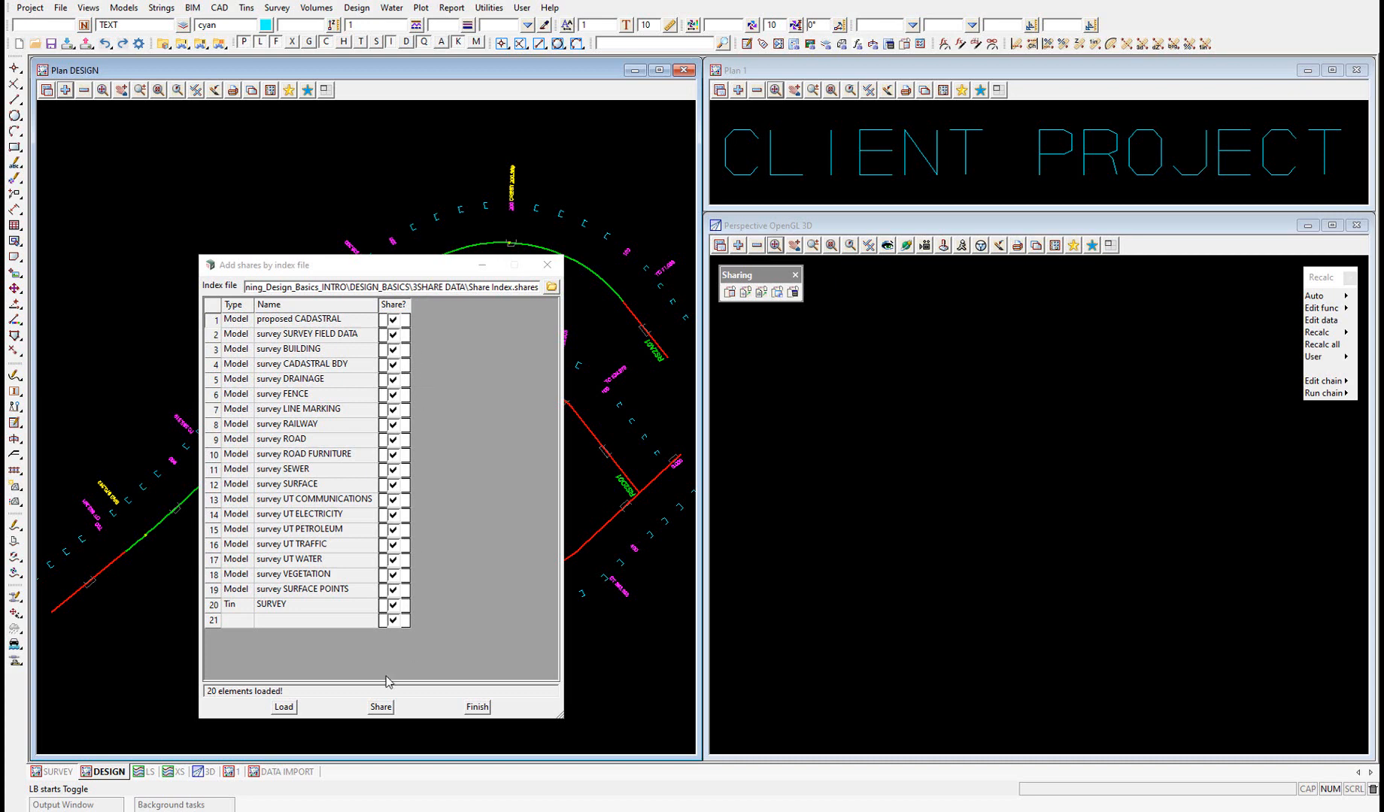
pyautogui.click(379, 707)
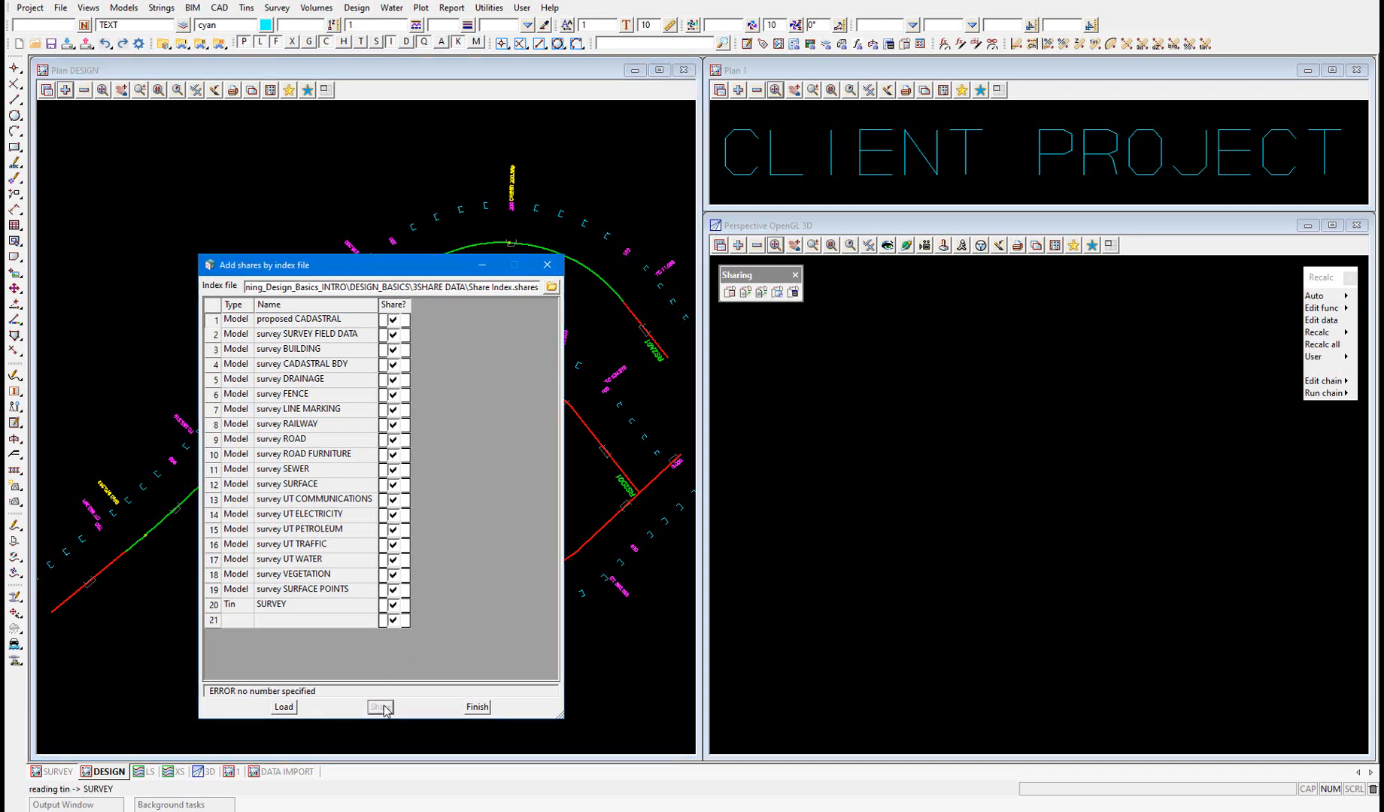
pyautogui.click(379, 707)
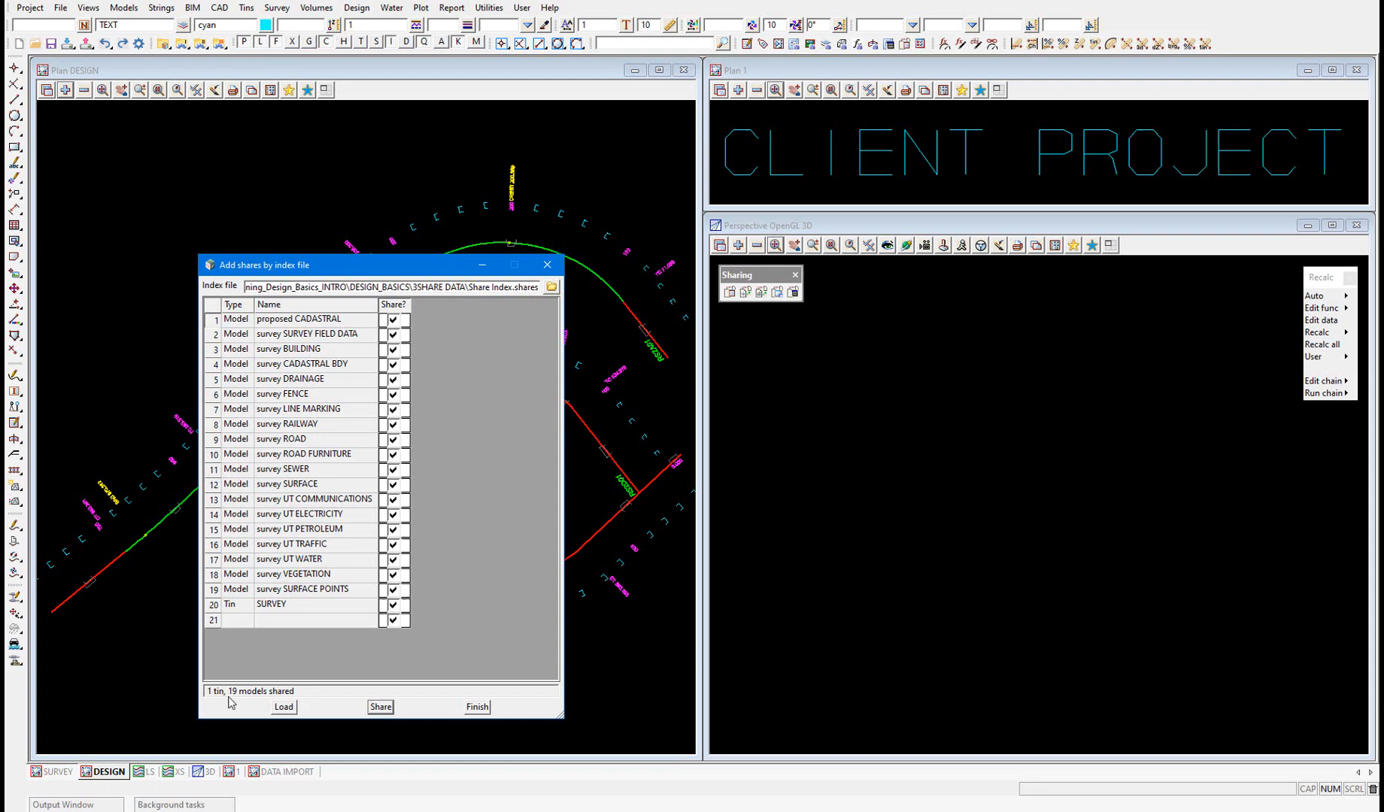
pyautogui.moveTo(309, 693)
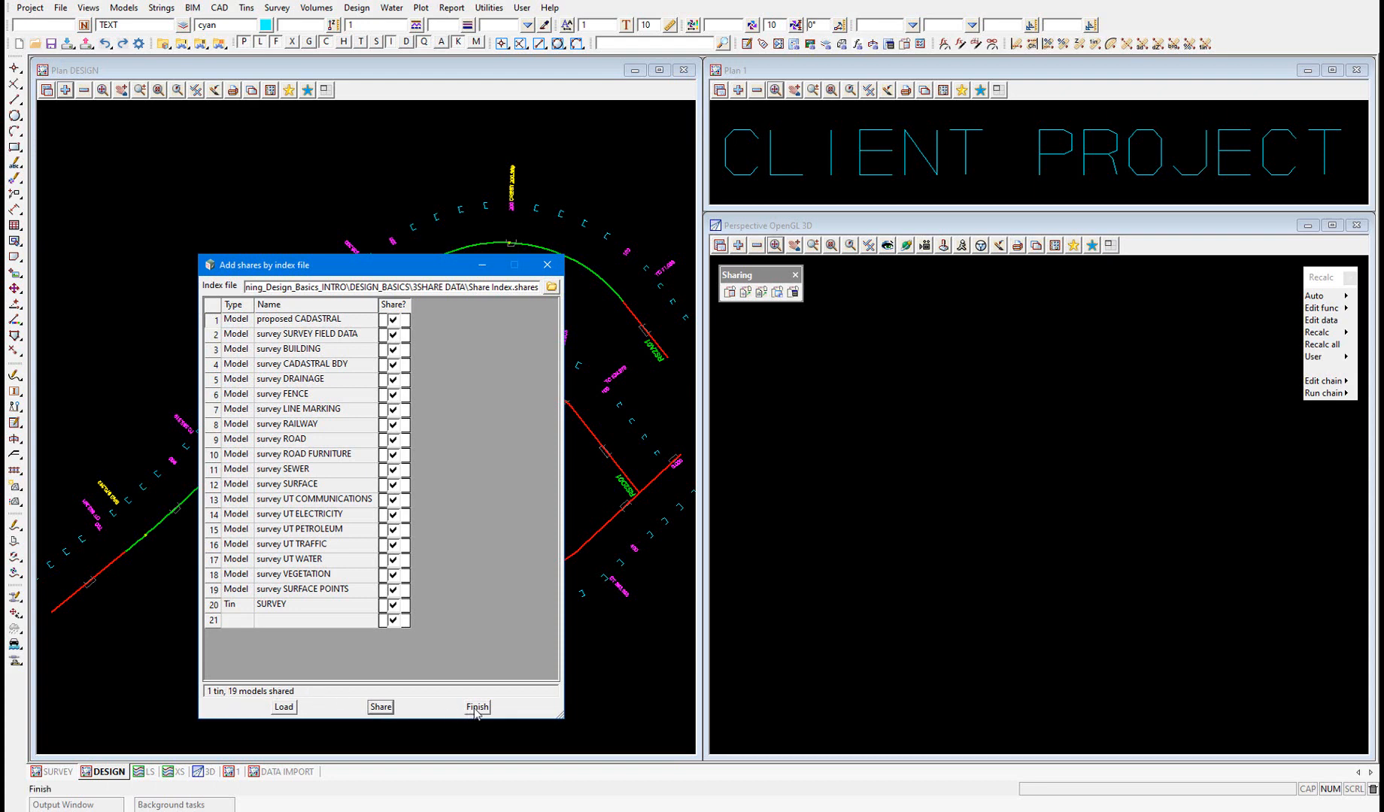
pyautogui.click(477, 707)
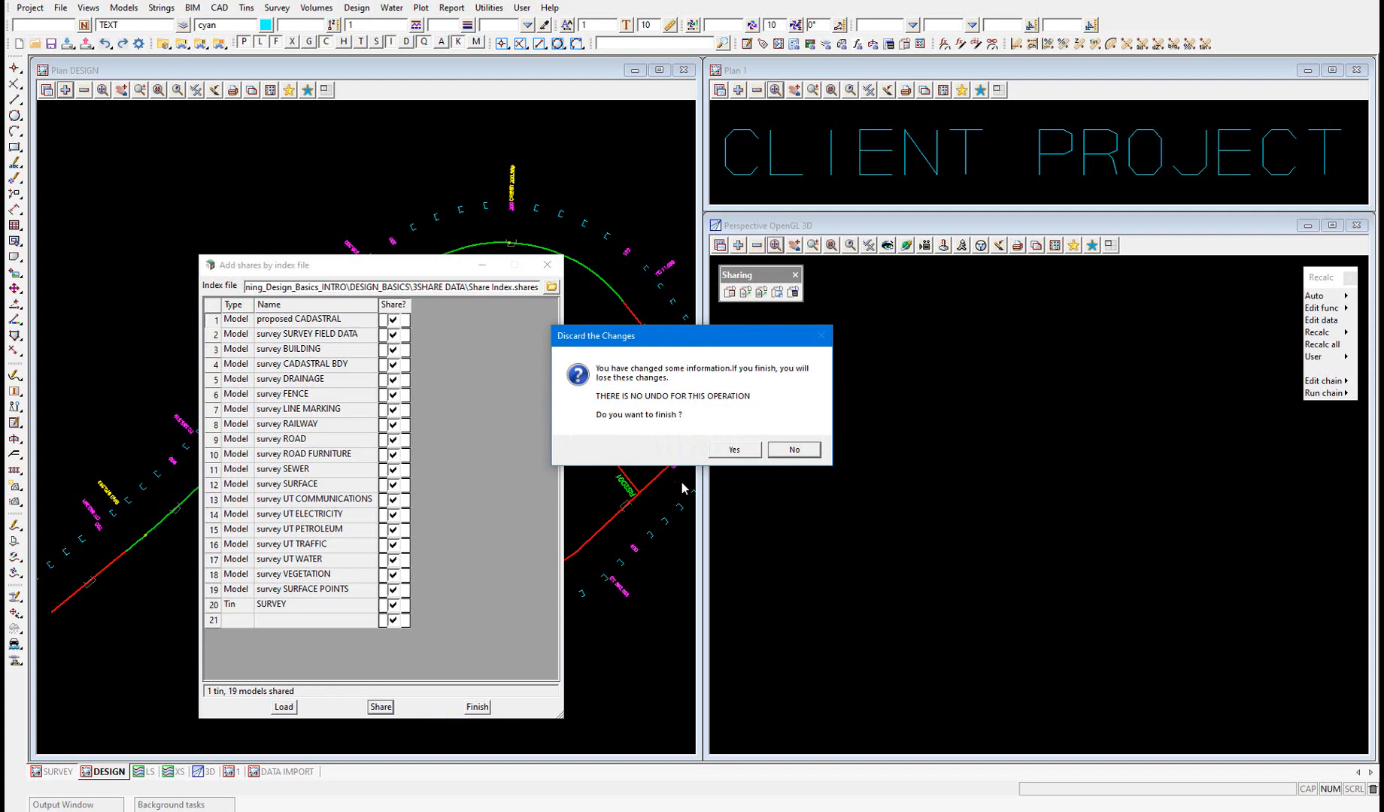
pyautogui.click(731, 450)
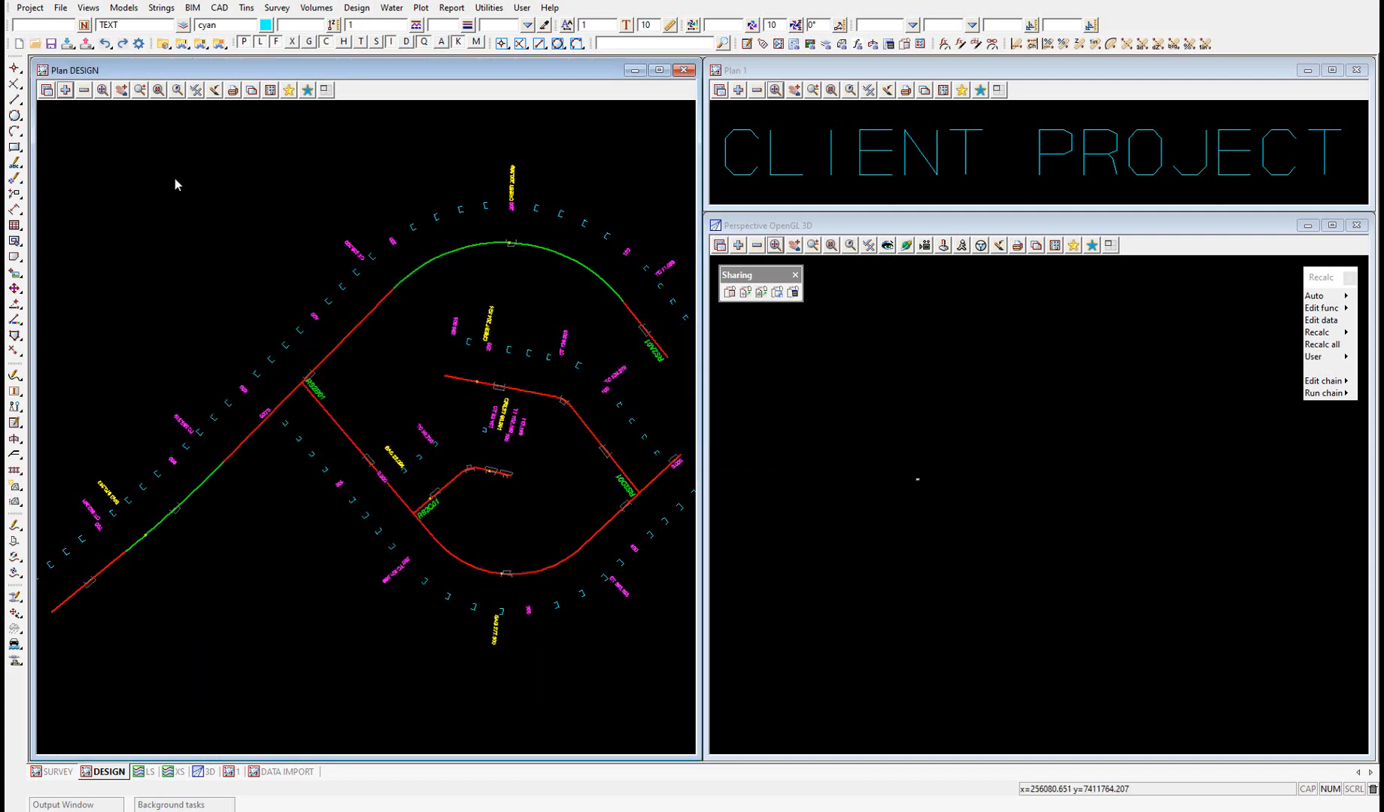
pyautogui.moveTo(65, 89)
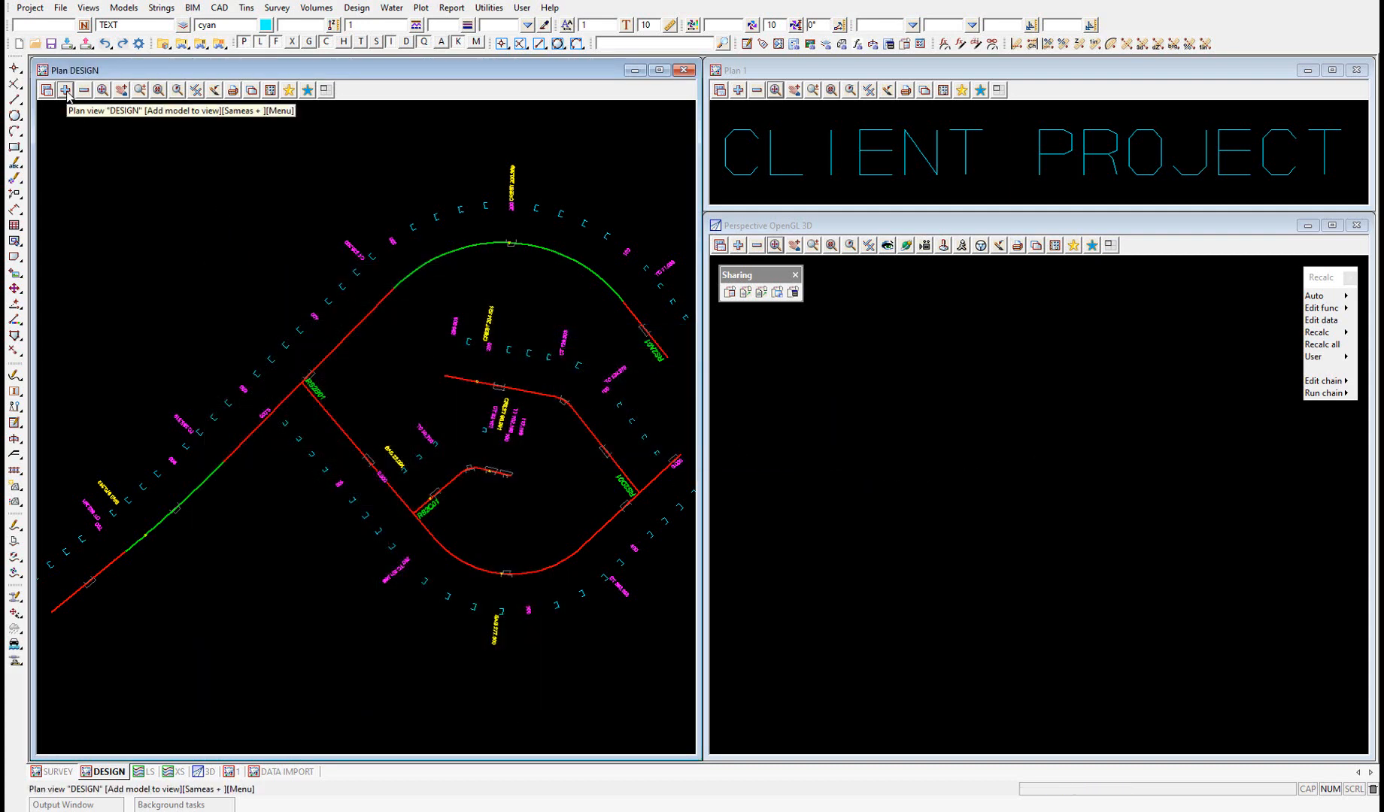
# - Add all survey and cadastral models to the DESIGN plan view and the SURVEY tin to the 3D view
pyautogui.click(64, 89)
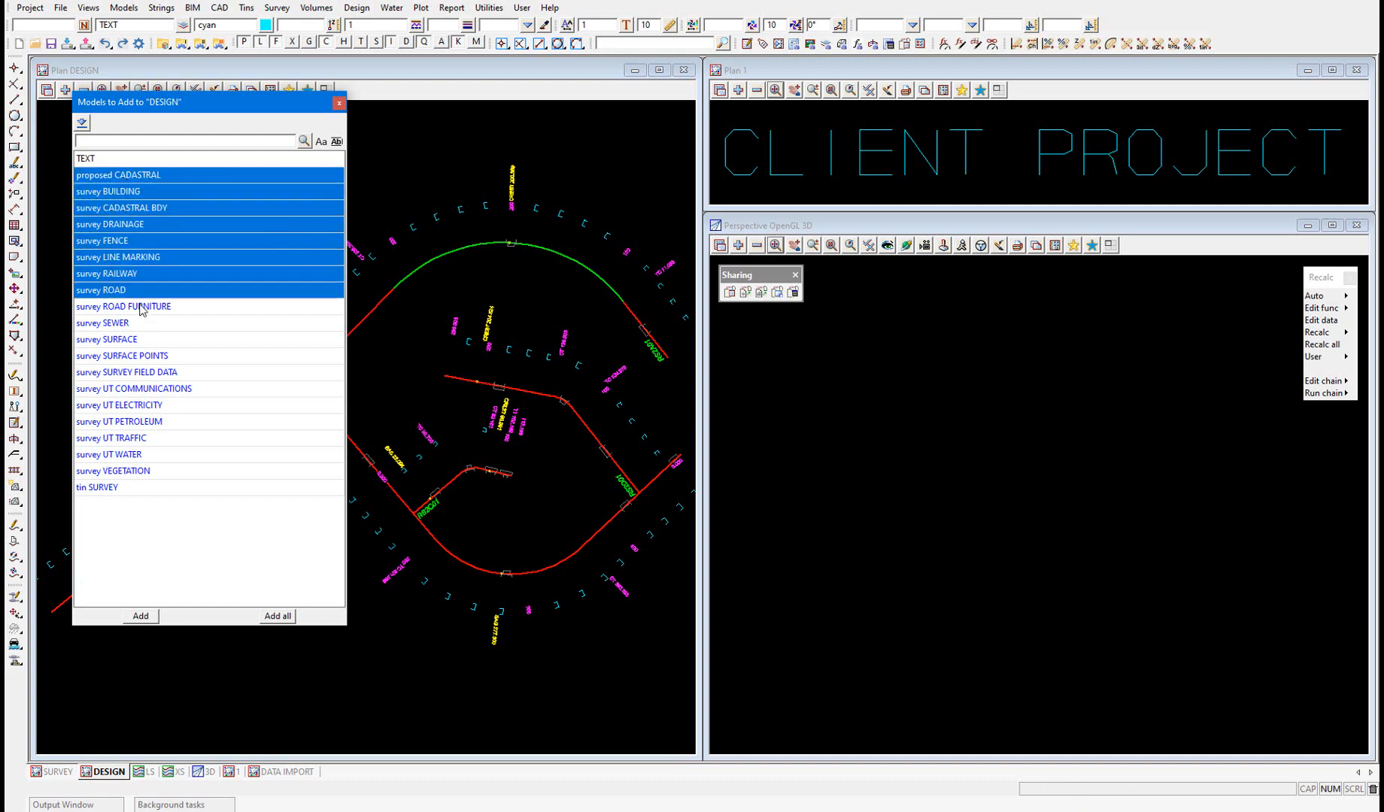
pyautogui.click(113, 471)
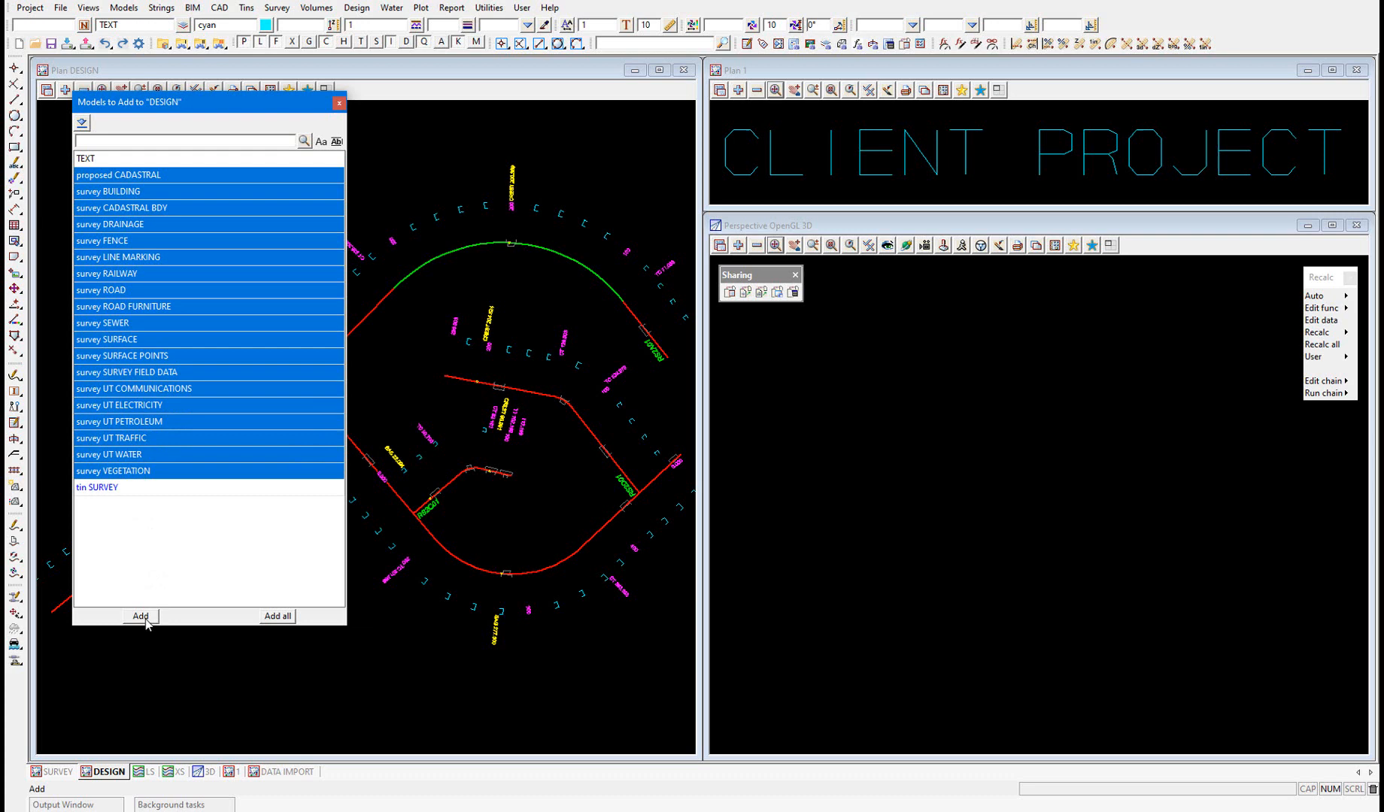
pyautogui.click(139, 616)
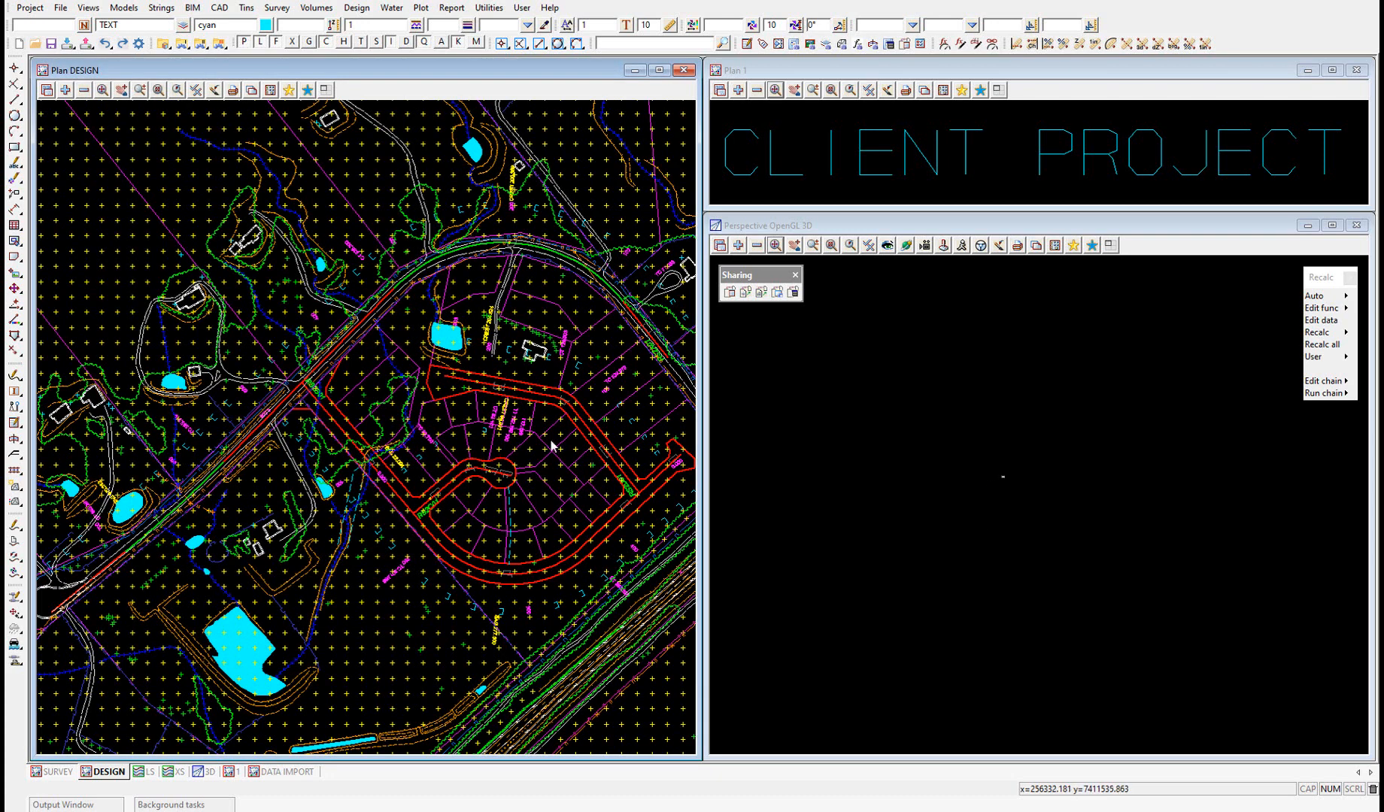
pyautogui.click(739, 246)
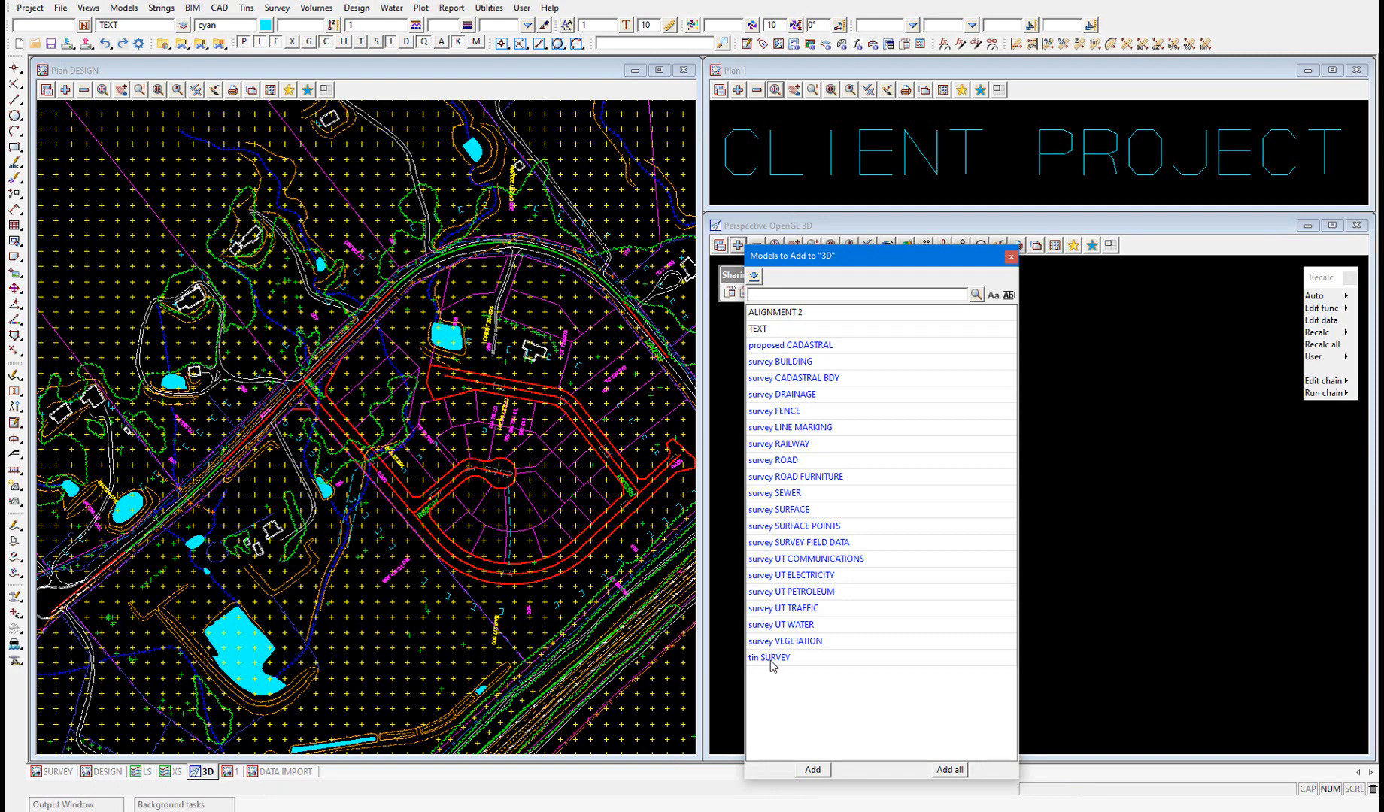
pyautogui.click(811, 771)
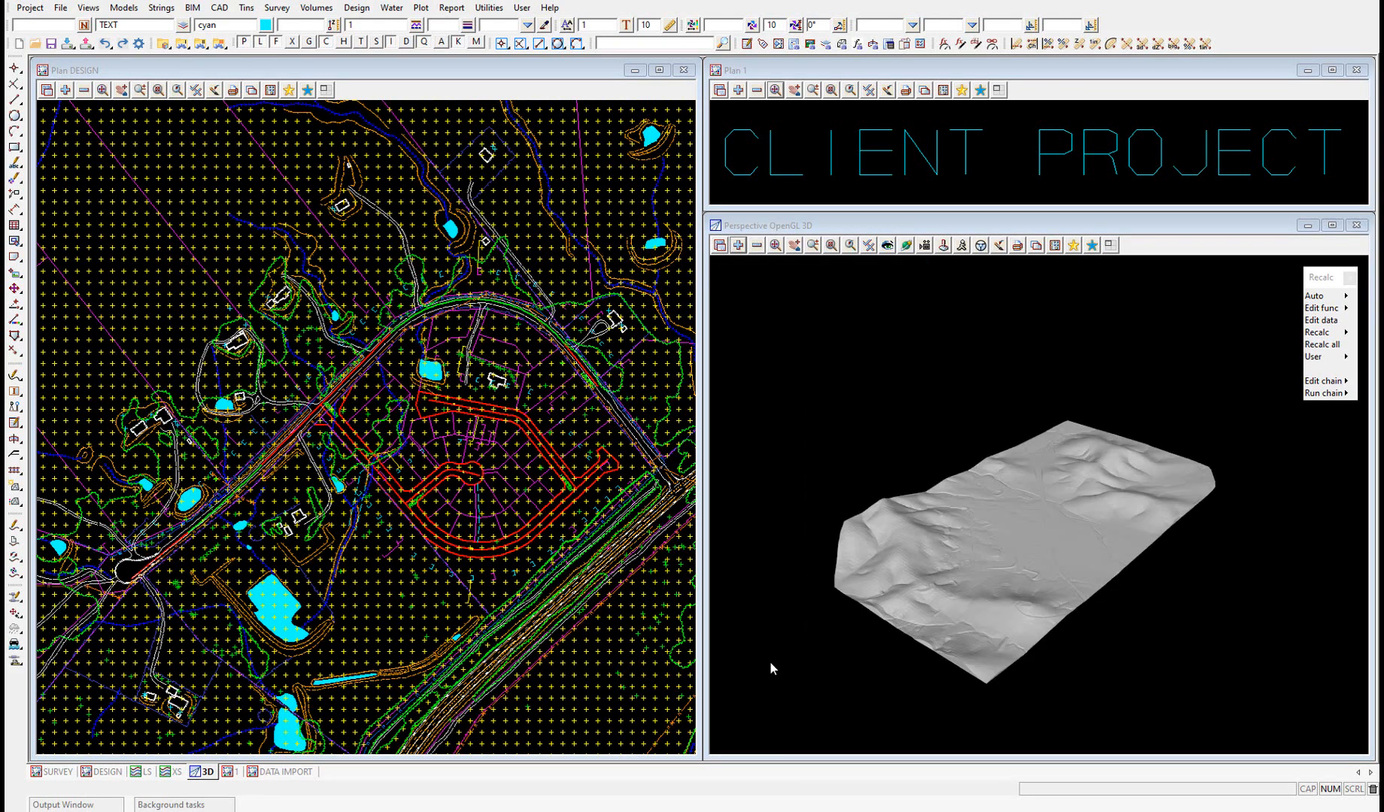